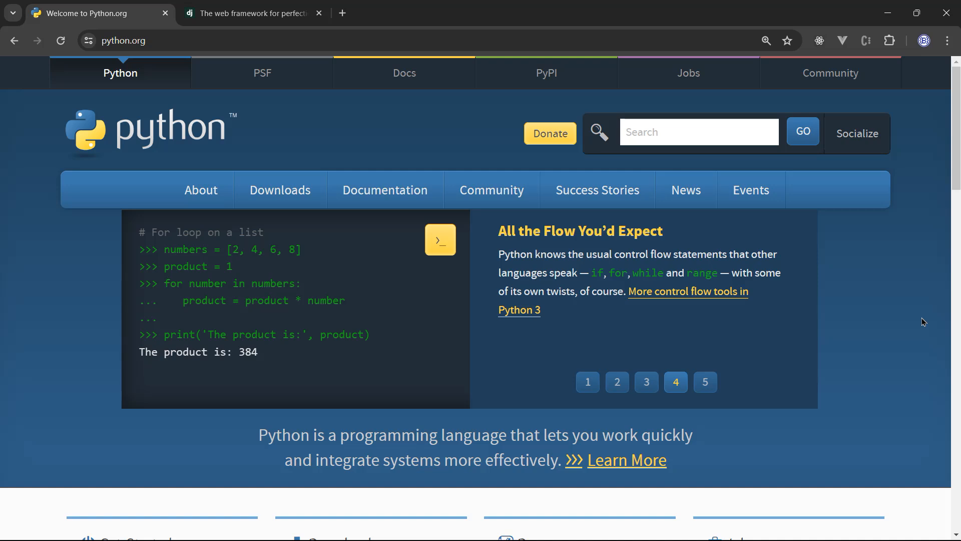
- Download the Python 3.12.3 Windows installer from the python.org Downloads menu
{"action": "left_click", "coordinate": [704, 382]}
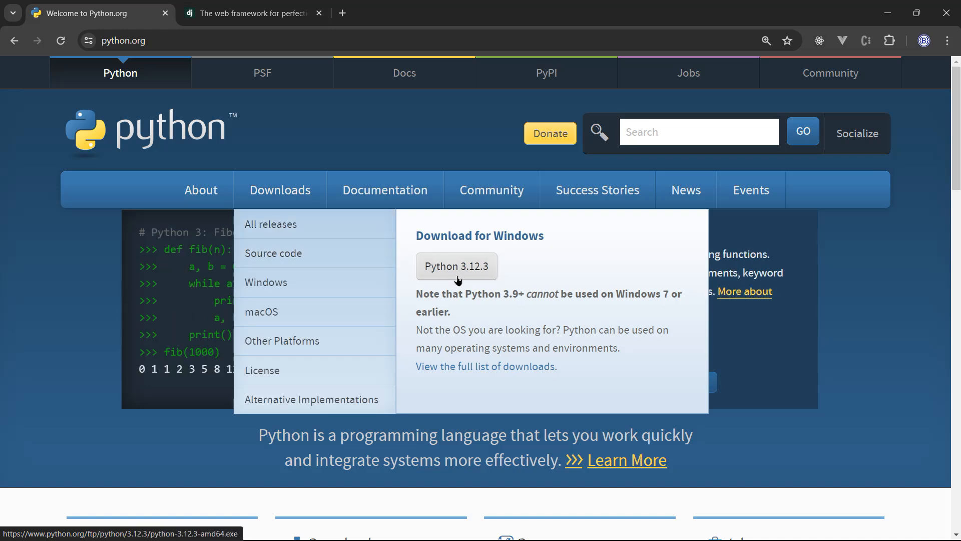
{"action": "mouse_move", "coordinate": [457, 280]}
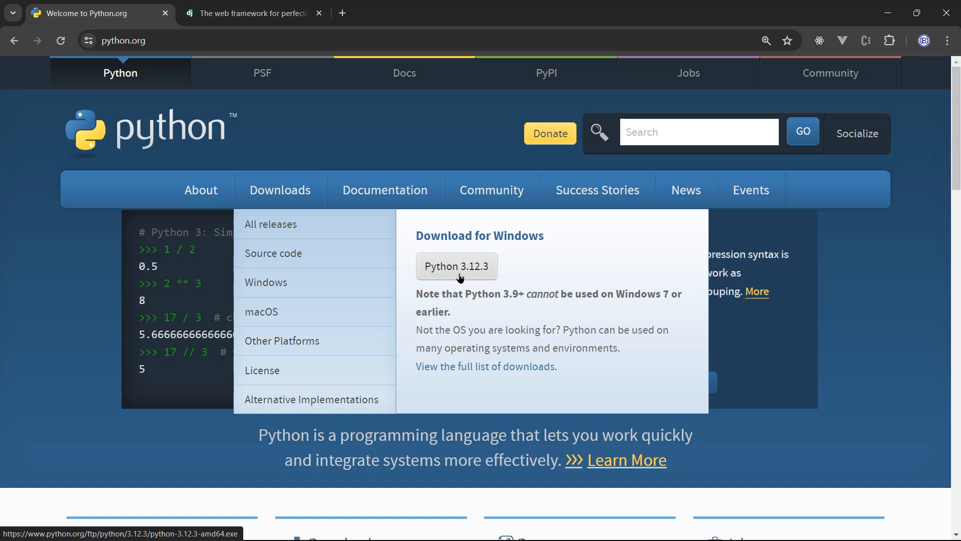
{"action": "left_click", "coordinate": [457, 267]}
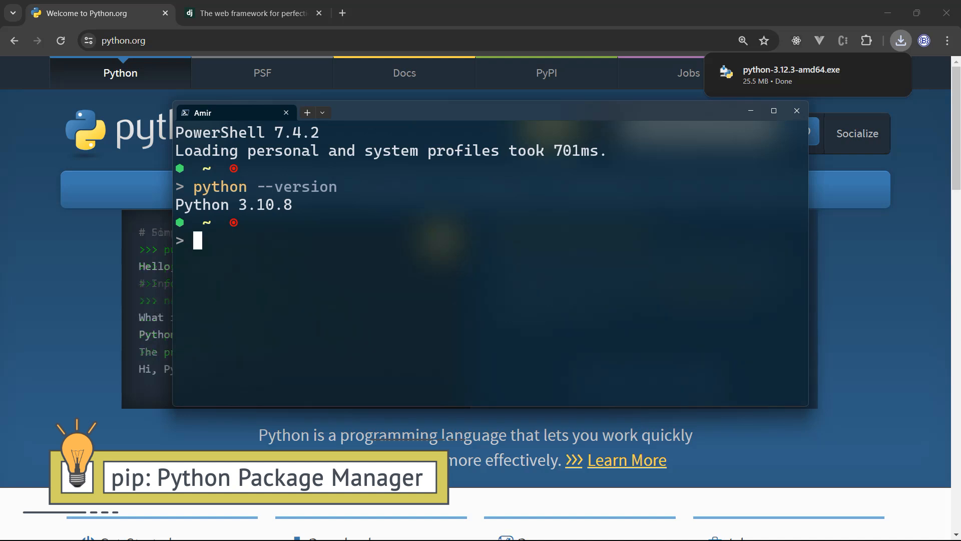
- Confirm pip 24.0 with pip --version, clear the screen and show pip --help
{"action": "type", "text": "pip"}
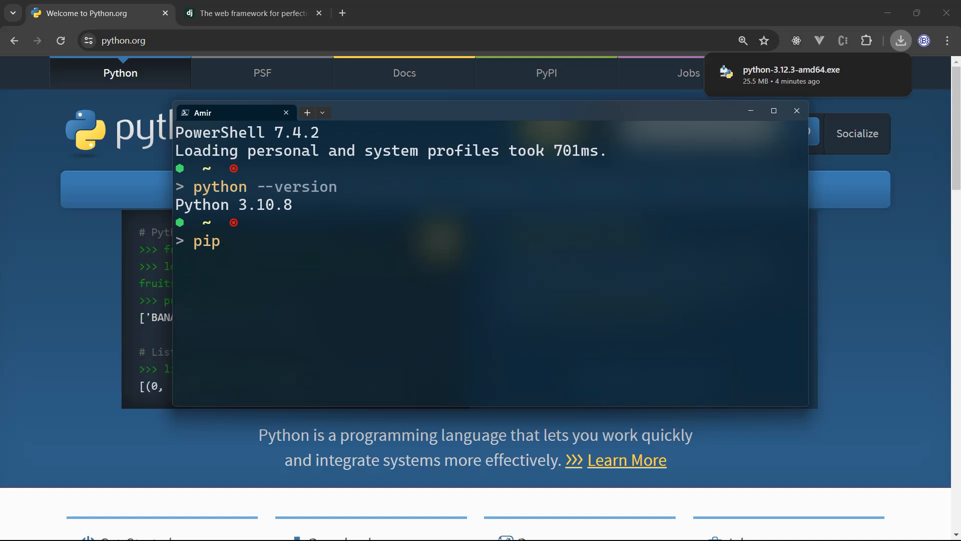
{"action": "type", "text": "--version"}
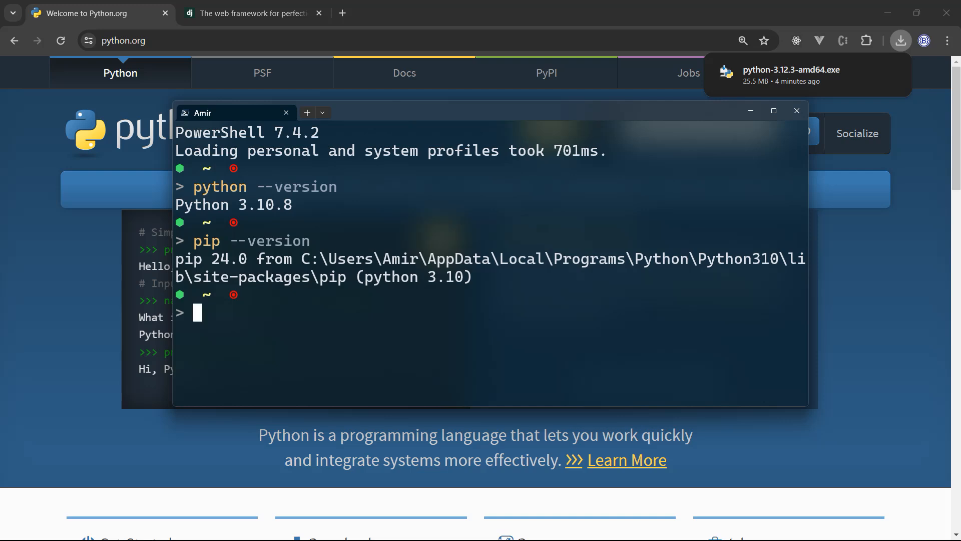
{"action": "type", "text": "clear"}
{"action": "type", "text": "pip"}
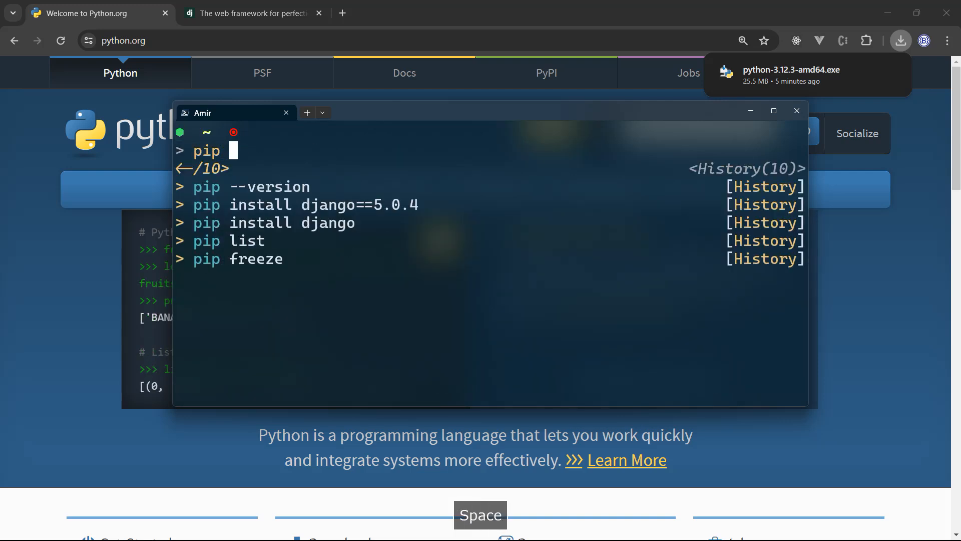
{"action": "type", "text": "--help"}
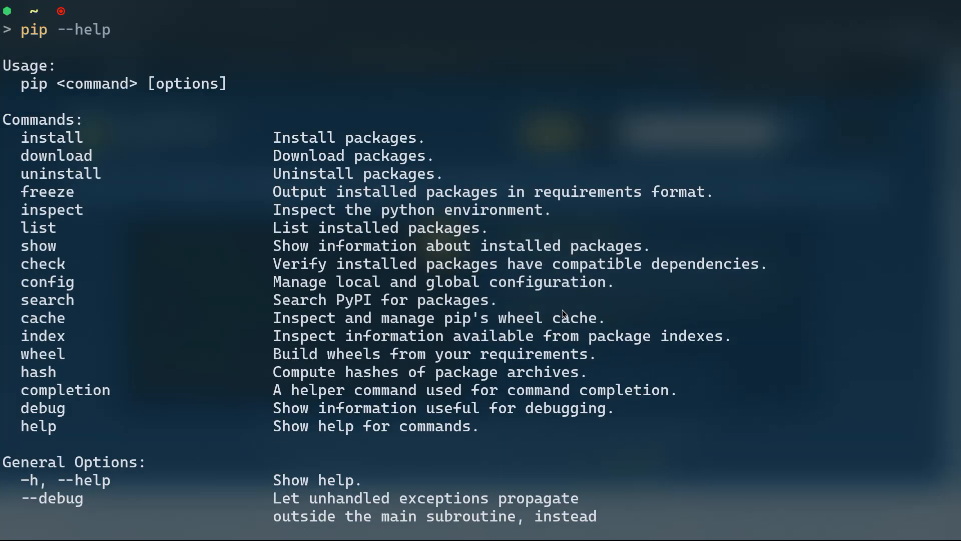
{"action": "mouse_move", "coordinate": [740, 460]}
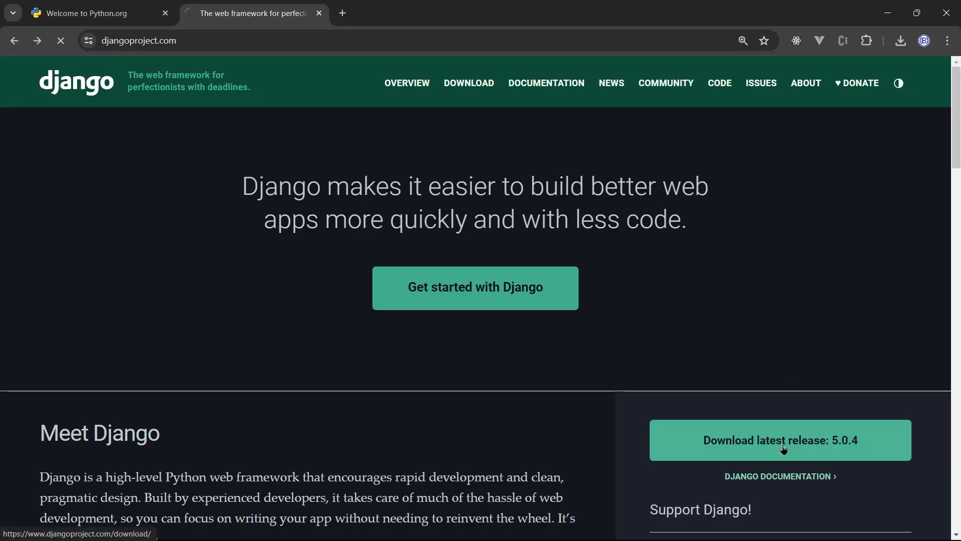
- Copy the Windows 'pip install Django==5.0.4' command from the Django download page
{"action": "left_click", "coordinate": [780, 440]}
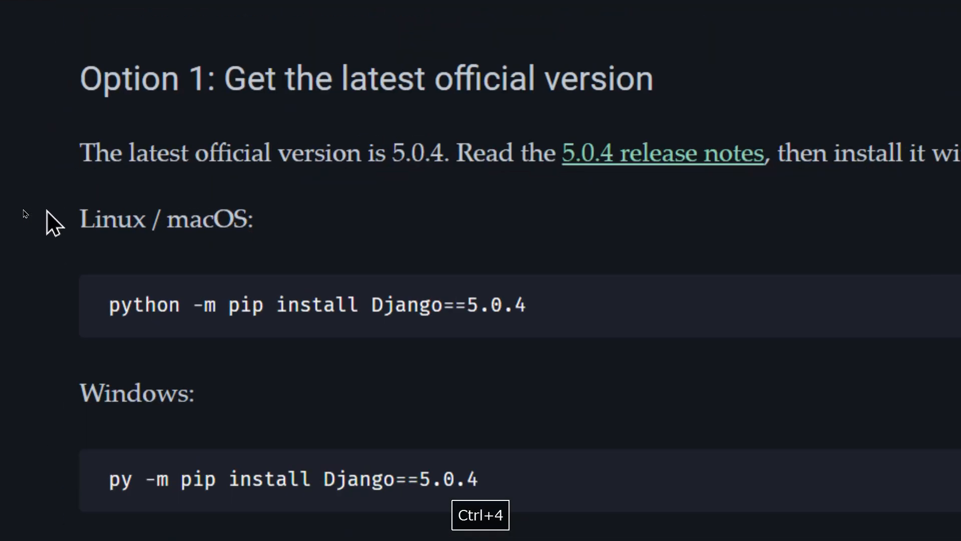
{"action": "mouse_move", "coordinate": [325, 374]}
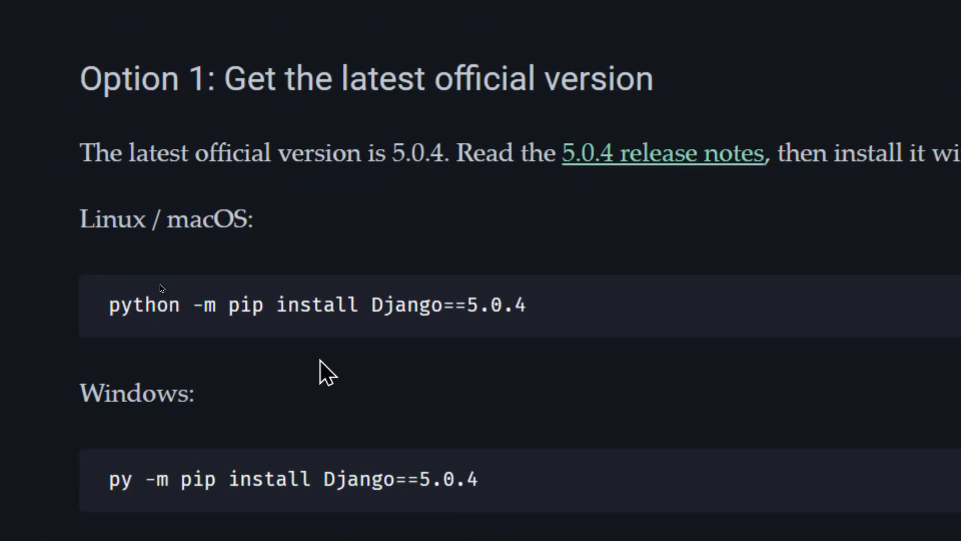
{"action": "mouse_move", "coordinate": [263, 257]}
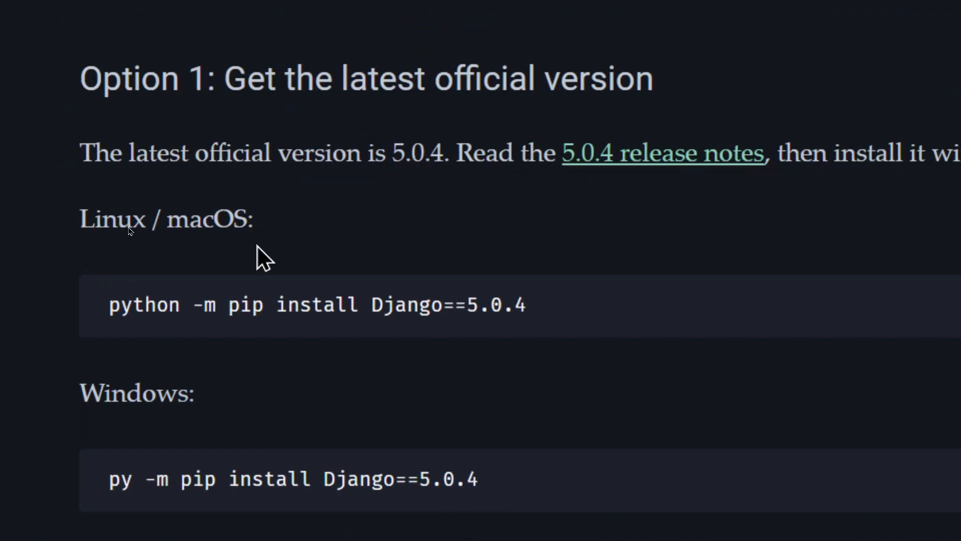
{"action": "mouse_move", "coordinate": [239, 356]}
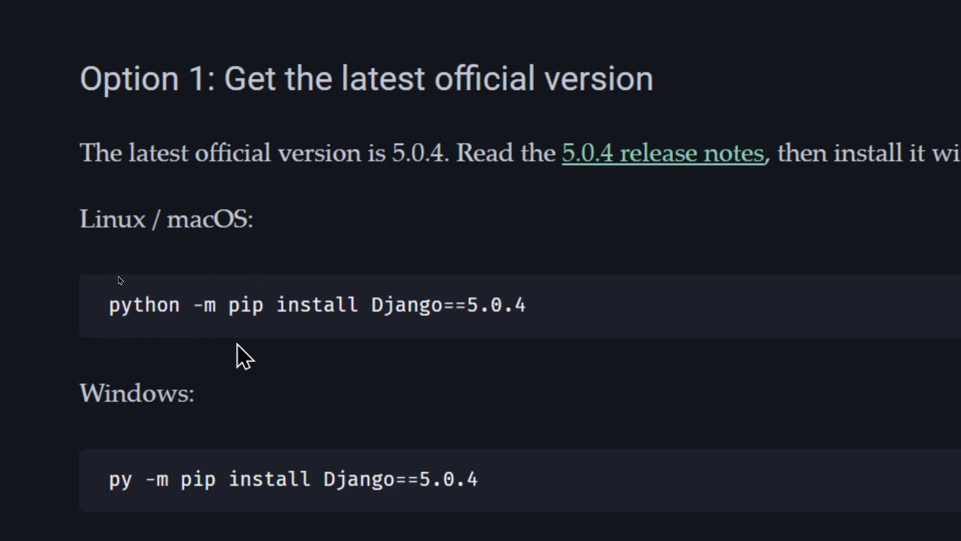
{"action": "scroll", "scroll_direction": "down", "scroll_amount": 3}
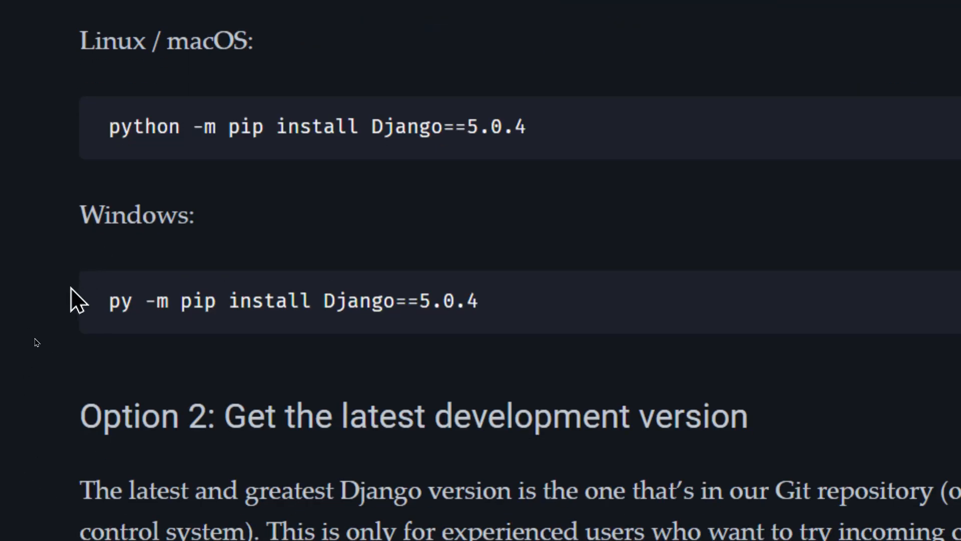
{"action": "mouse_move", "coordinate": [83, 322]}
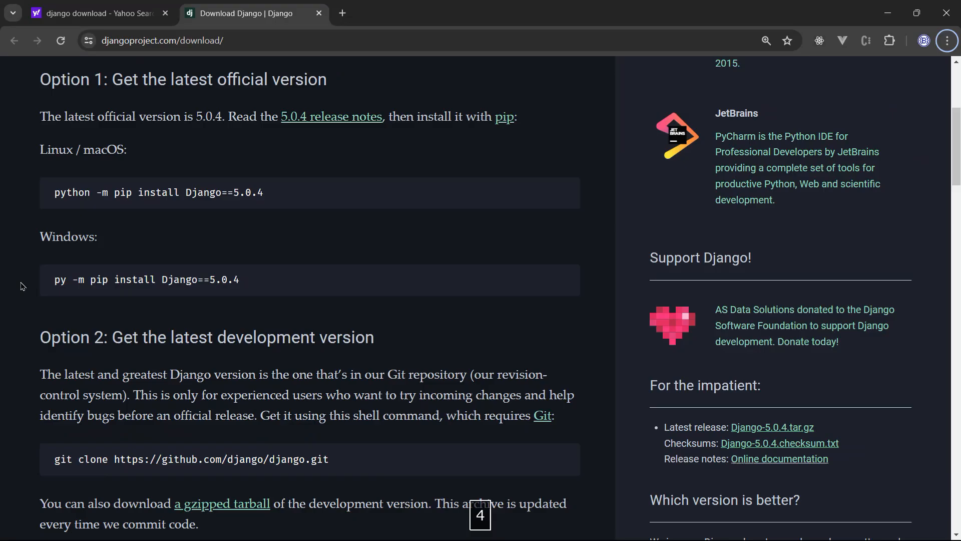
{"action": "left_click_drag", "start_coordinate": [87, 280], "coordinate": [240, 279]}
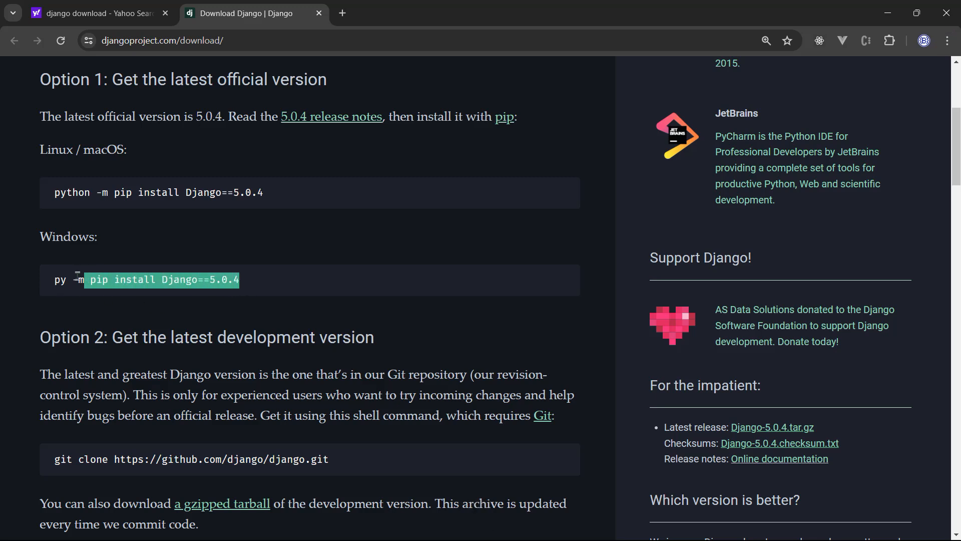
{"action": "key", "text": "Ctrl+c"}
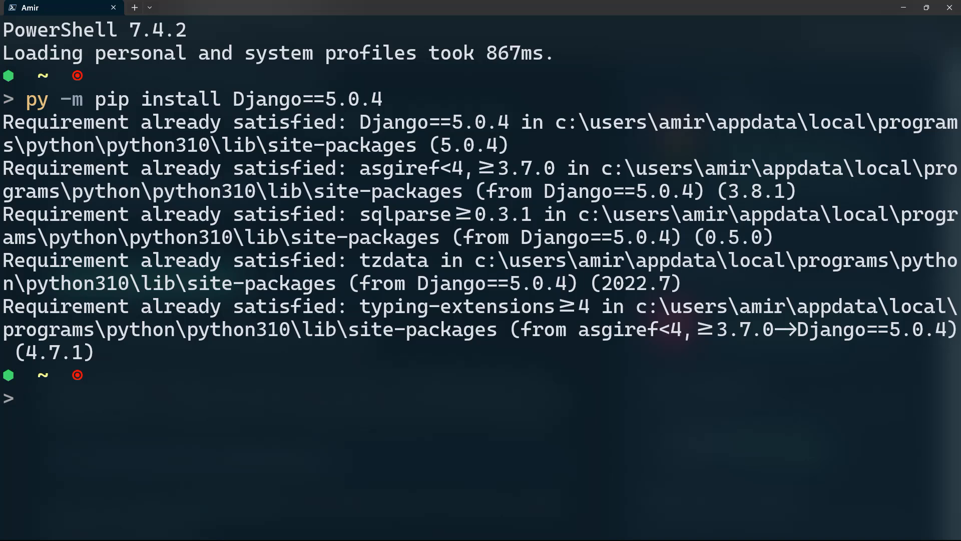
{"action": "mouse_move", "coordinate": [729, 395]}
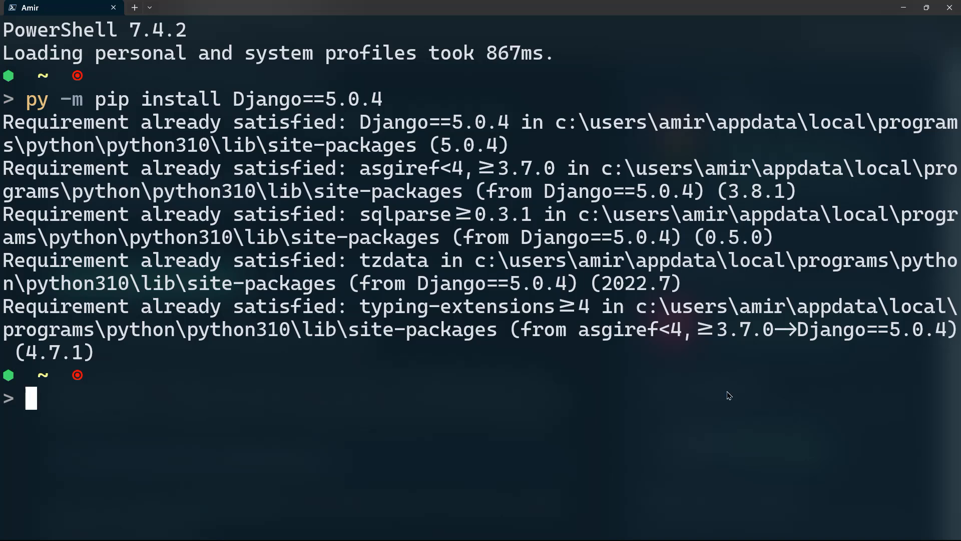
- Run py -m pip install Django==5.0.4, reporting requirements already satisfied
{"action": "type", "text": "dj"}
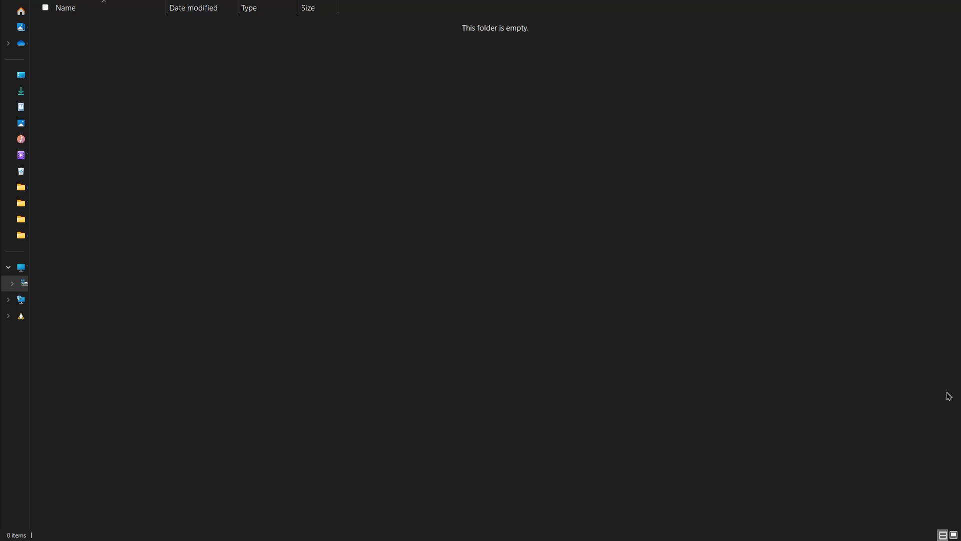
{"action": "mouse_move", "coordinate": [389, 198]}
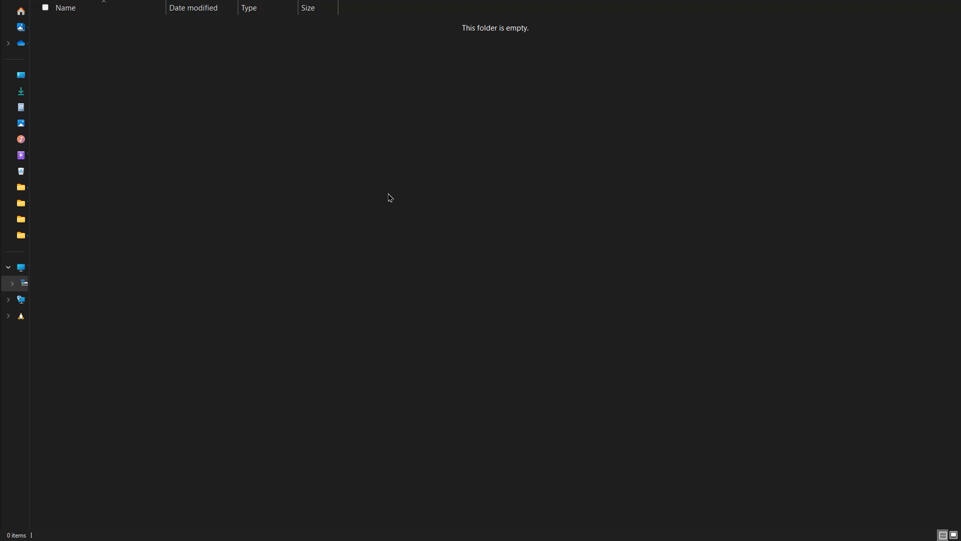
- Open the empty project folder in Visual Studio Code via Show more options > Open with Code
{"action": "right_click", "coordinate": [387, 198]}
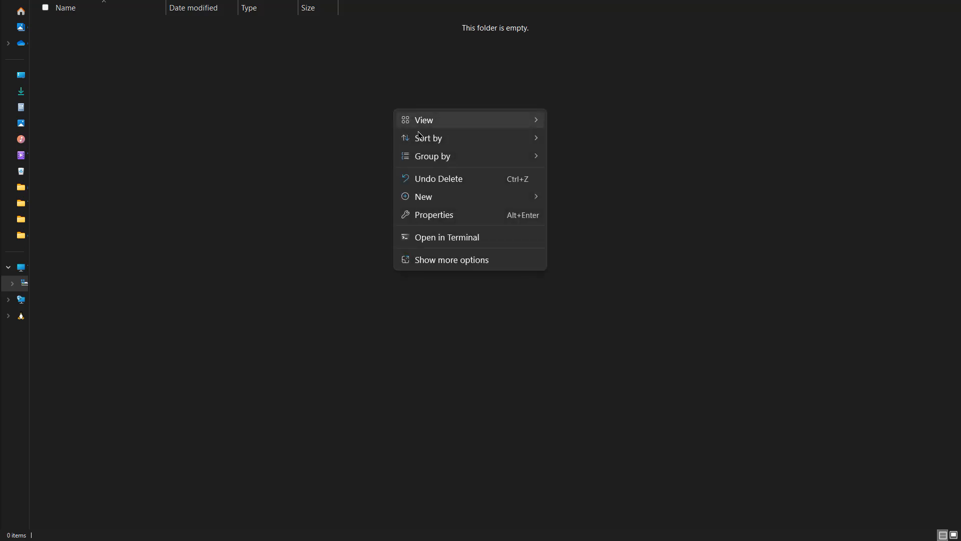
{"action": "left_click", "coordinate": [452, 260]}
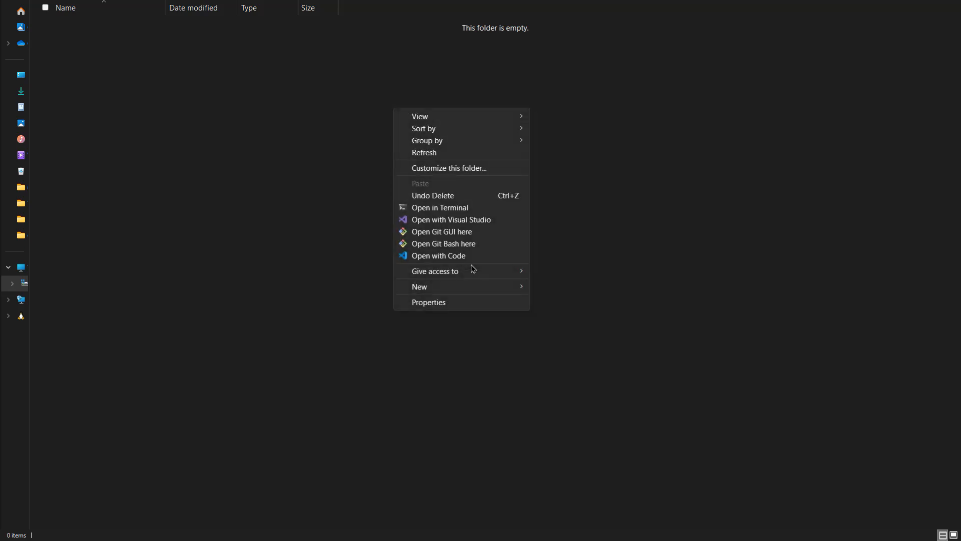
{"action": "left_click", "coordinate": [439, 255]}
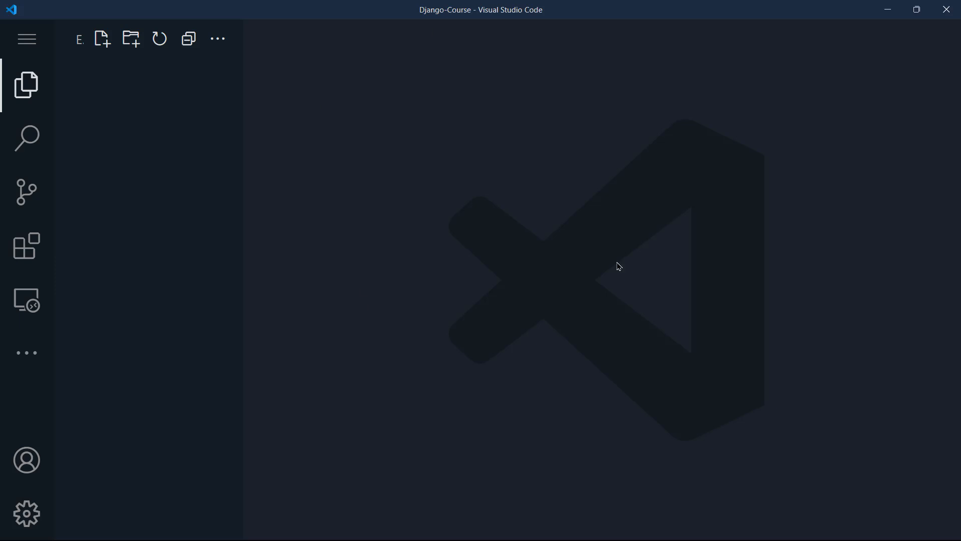
{"action": "mouse_move", "coordinate": [616, 264]}
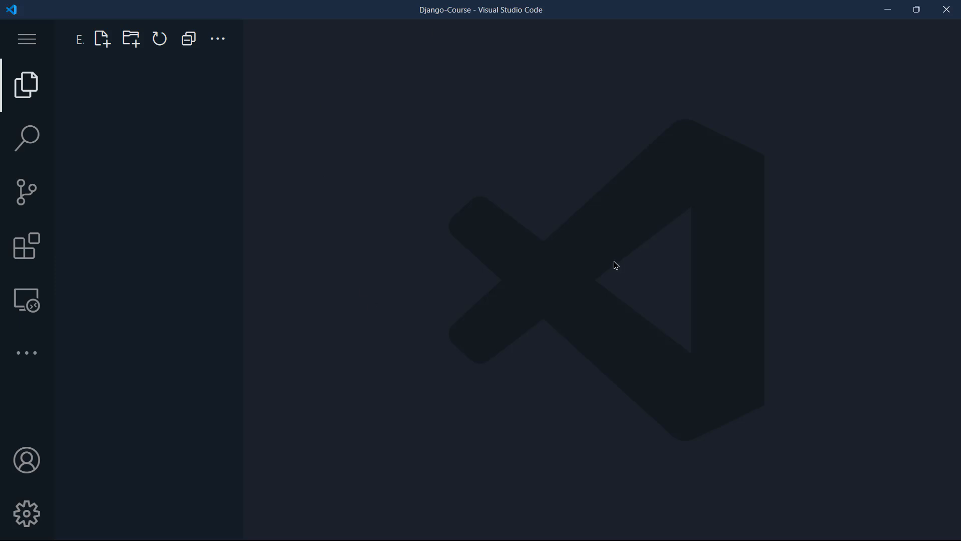
- Open an integrated PowerShell terminal in the Django-Course workspace with Ctrl+`
{"action": "left_click", "coordinate": [26, 39]}
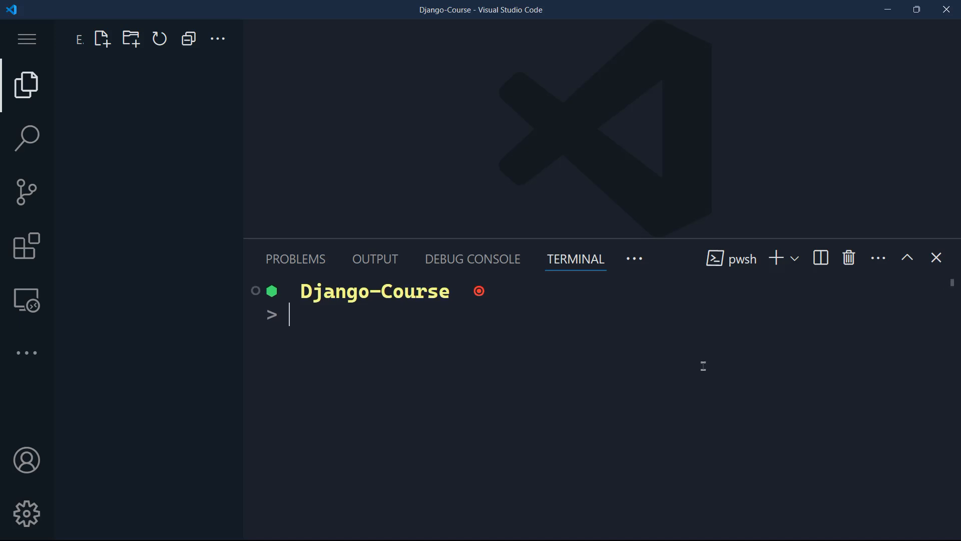
{"action": "key", "text": "ctrl+`"}
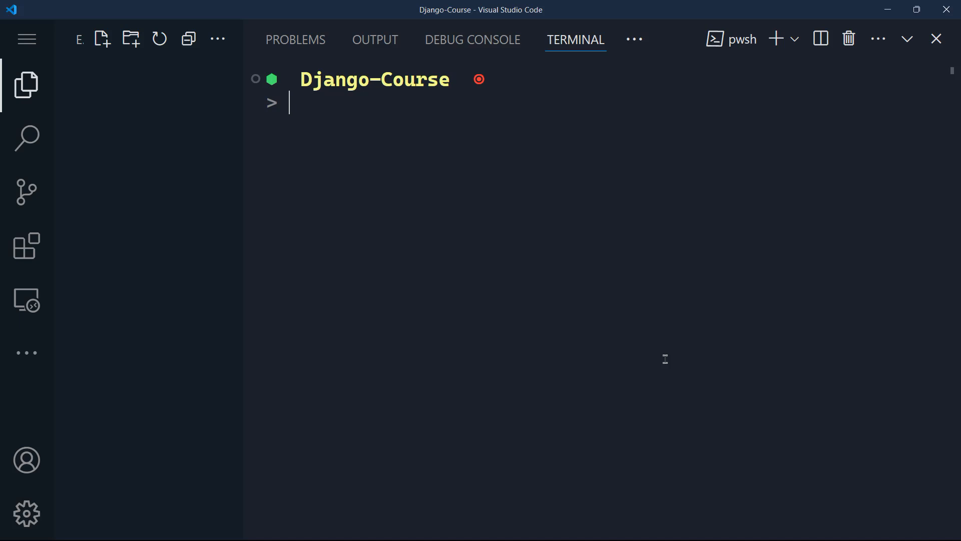
- Run pipenv shell to create a Pipfile and enter the virtual environment
{"action": "type", "text": "pipenv"}
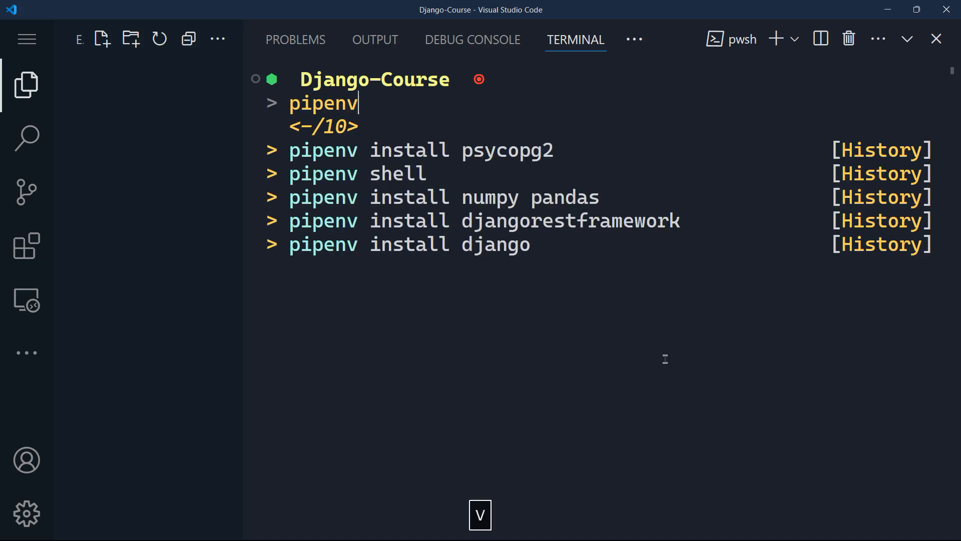
{"action": "key", "text": "Backspace"}
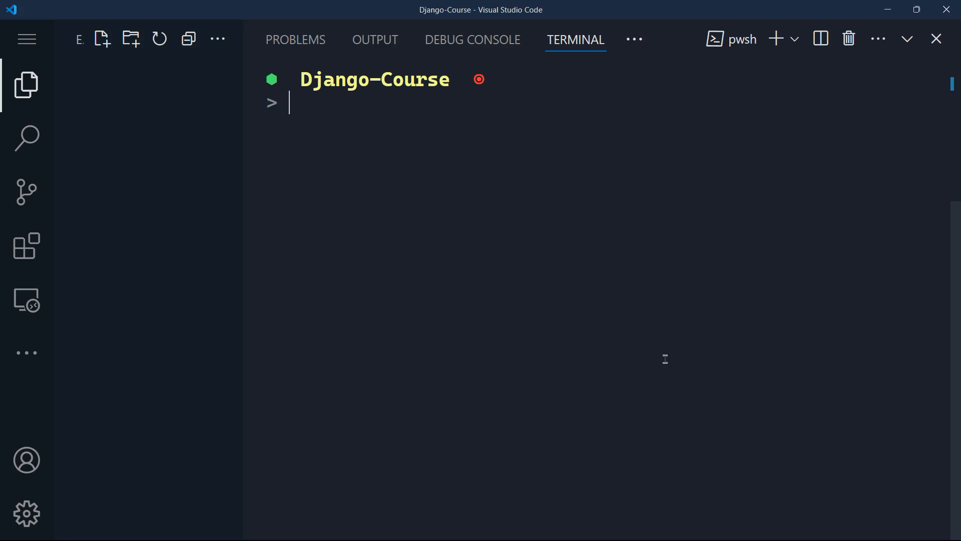
{"action": "type", "text": "pipenv shell"}
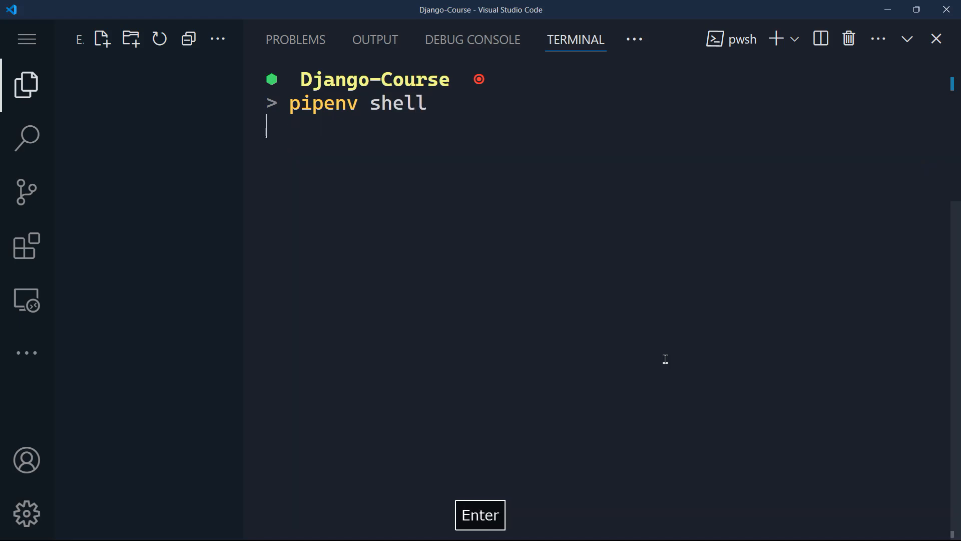
{"action": "key", "text": "Enter"}
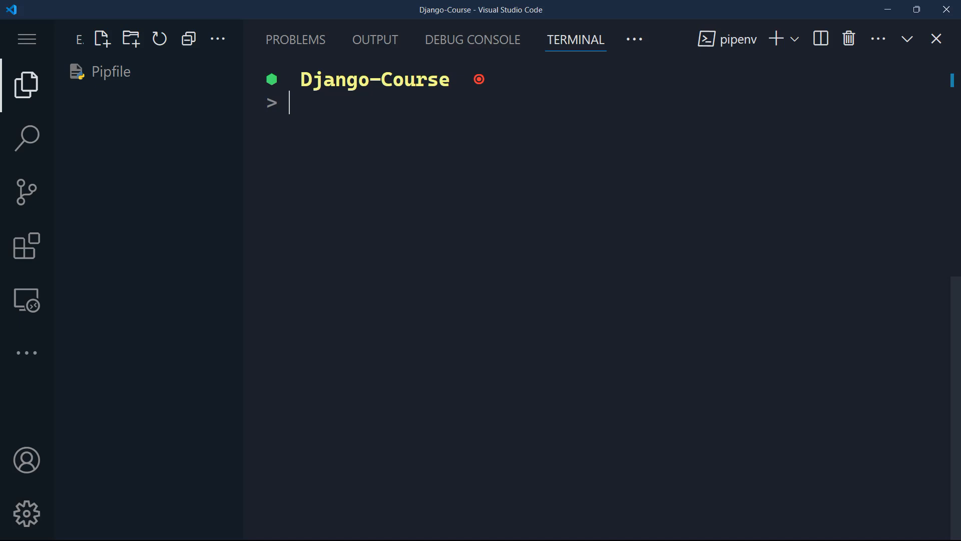
- Create the Django project with django-admin startproject myproject and expand it in the Explorer
{"action": "type", "text": "pipenv"}
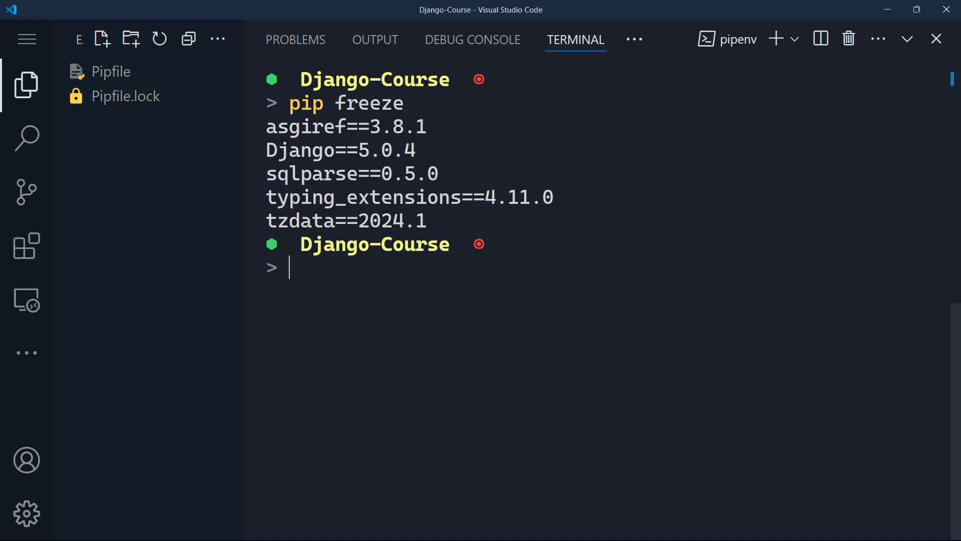
{"action": "type", "text": "django-admin startproject myproject"}
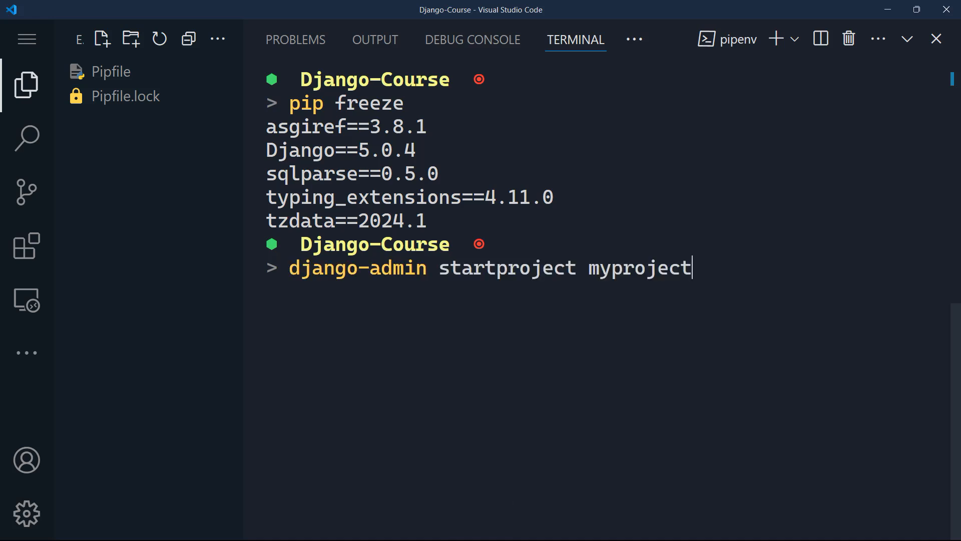
{"action": "mouse_move", "coordinate": [774, 357]}
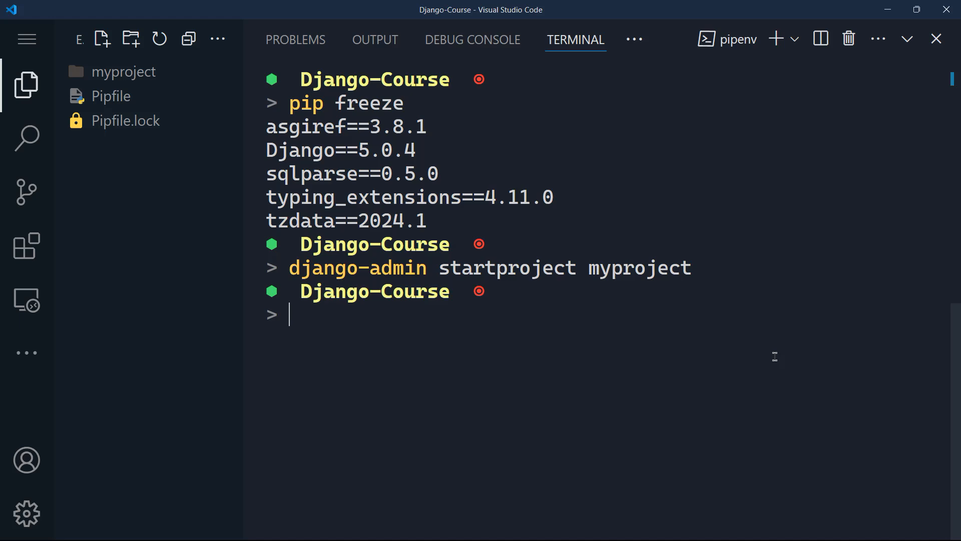
{"action": "left_click", "coordinate": [124, 72]}
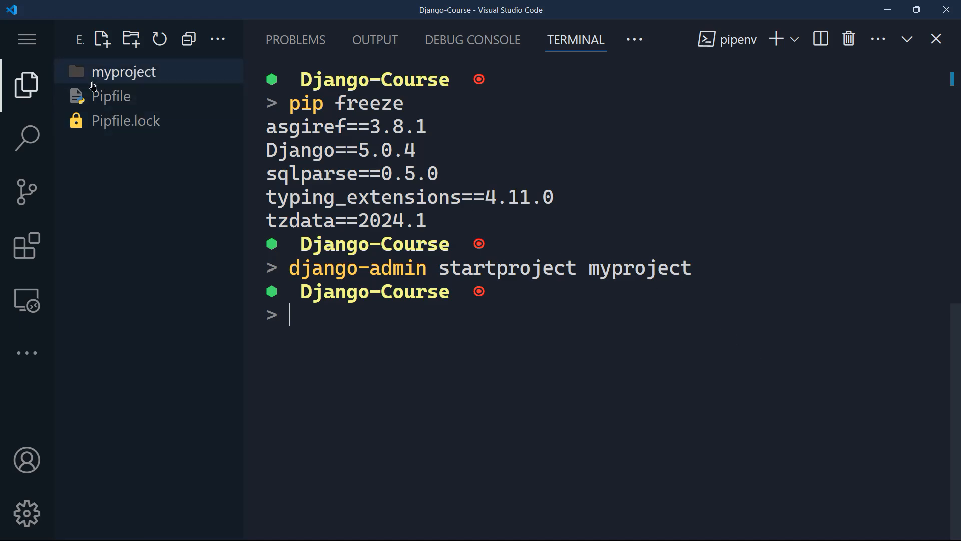
{"action": "left_click", "coordinate": [125, 72]}
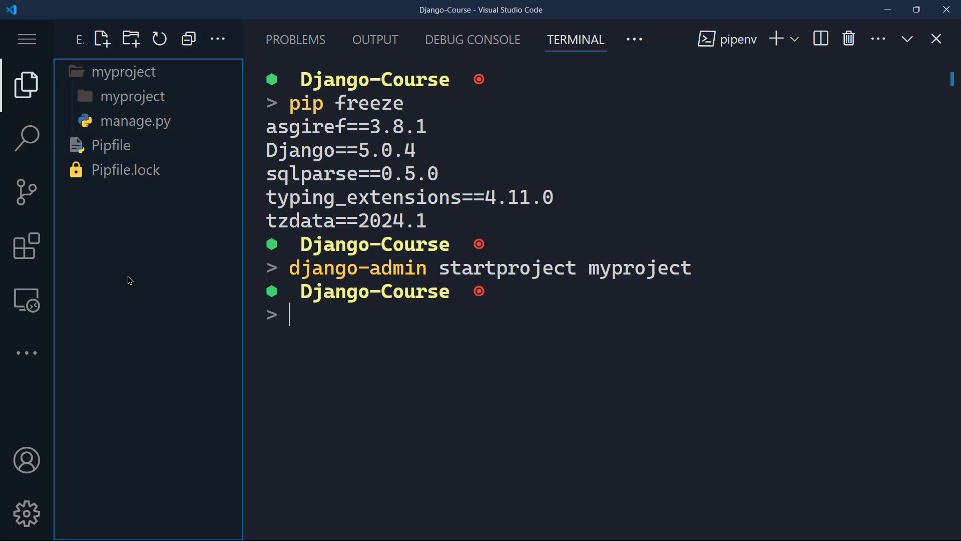
{"action": "mouse_move", "coordinate": [133, 96]}
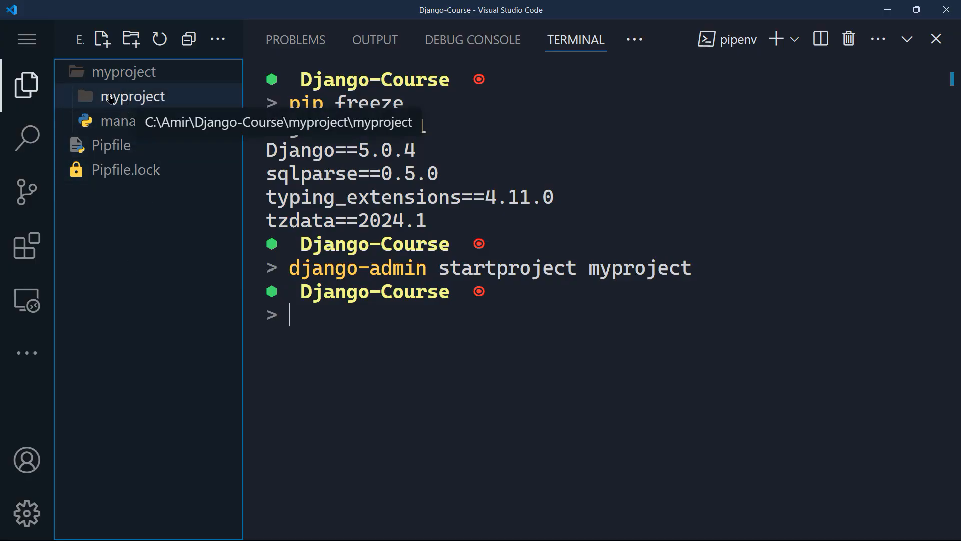
- Expand the inner myproject package and open its empty __init__.py
{"action": "left_click", "coordinate": [132, 96]}
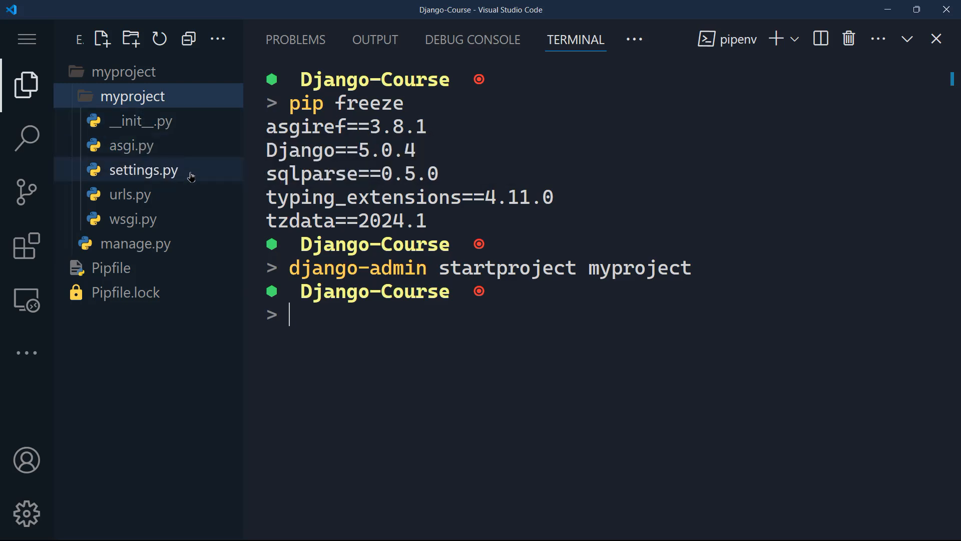
{"action": "mouse_move", "coordinate": [132, 219]}
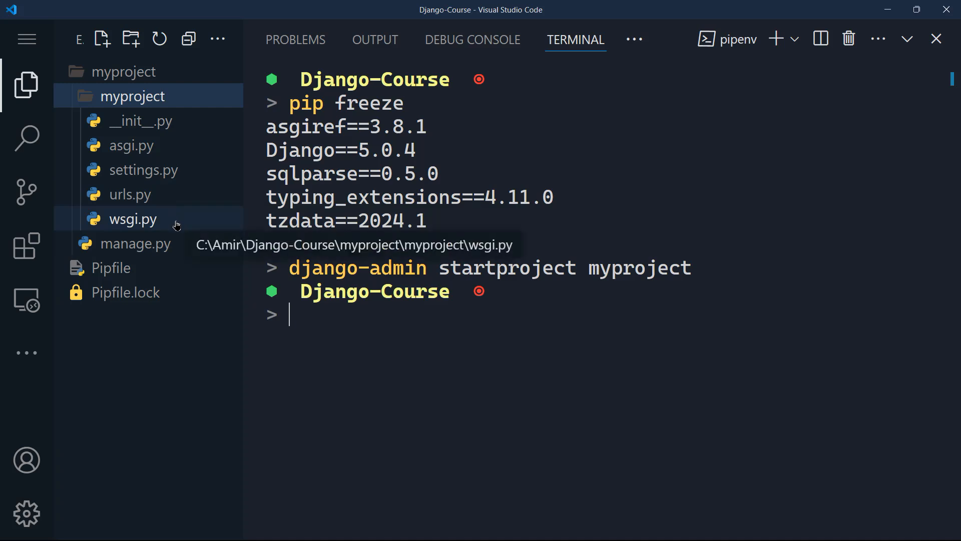
{"action": "mouse_move", "coordinate": [134, 243]}
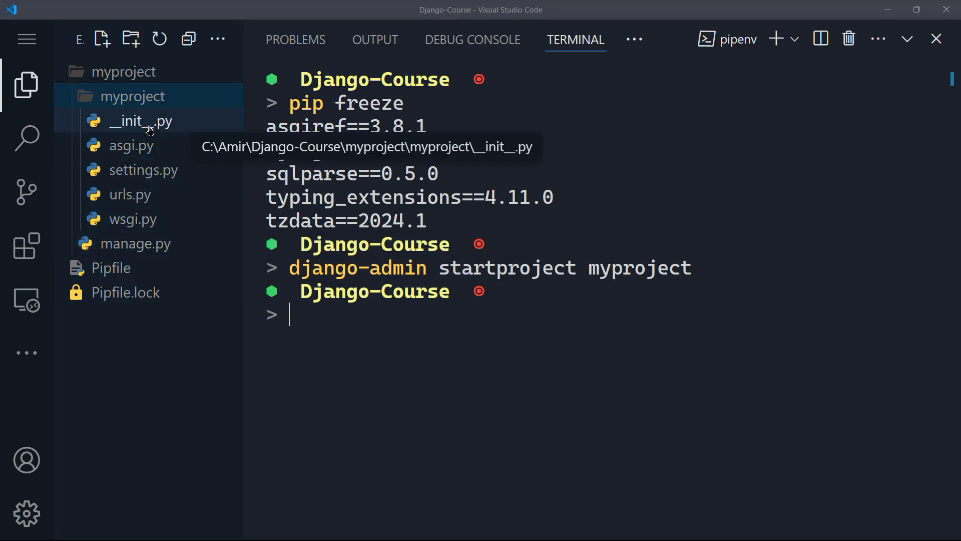
{"action": "left_click", "coordinate": [141, 121]}
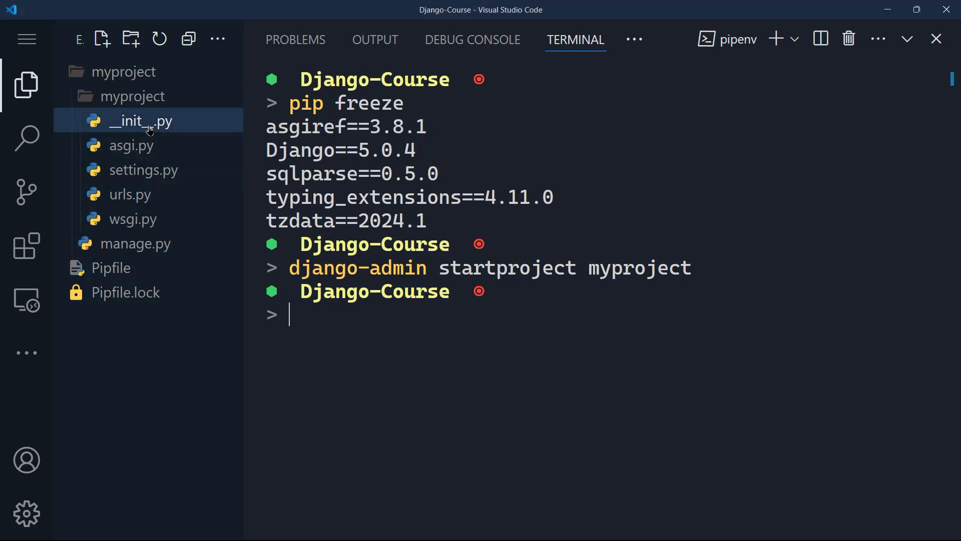
{"action": "double_click", "coordinate": [141, 122]}
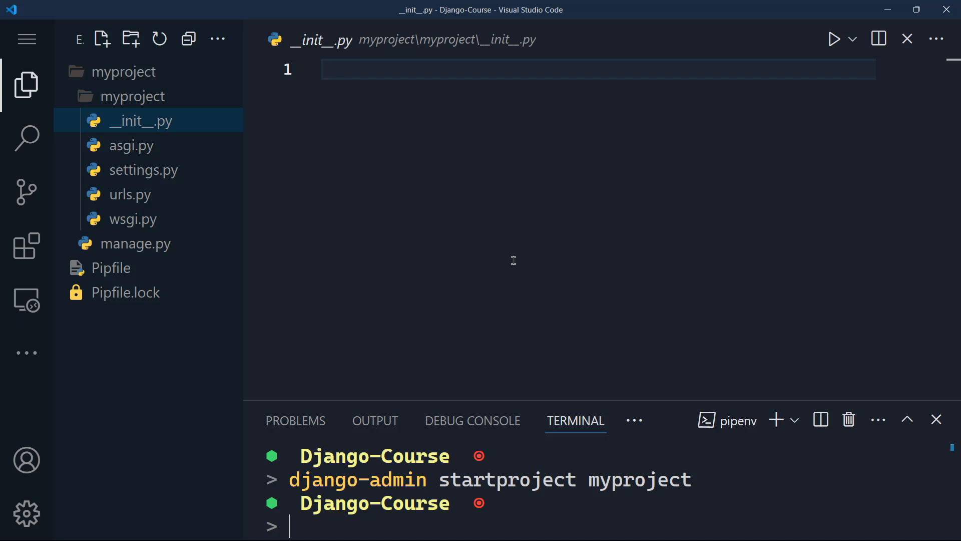
- Read the generated asgi.py, then open settings.py
{"action": "left_click", "coordinate": [130, 145]}
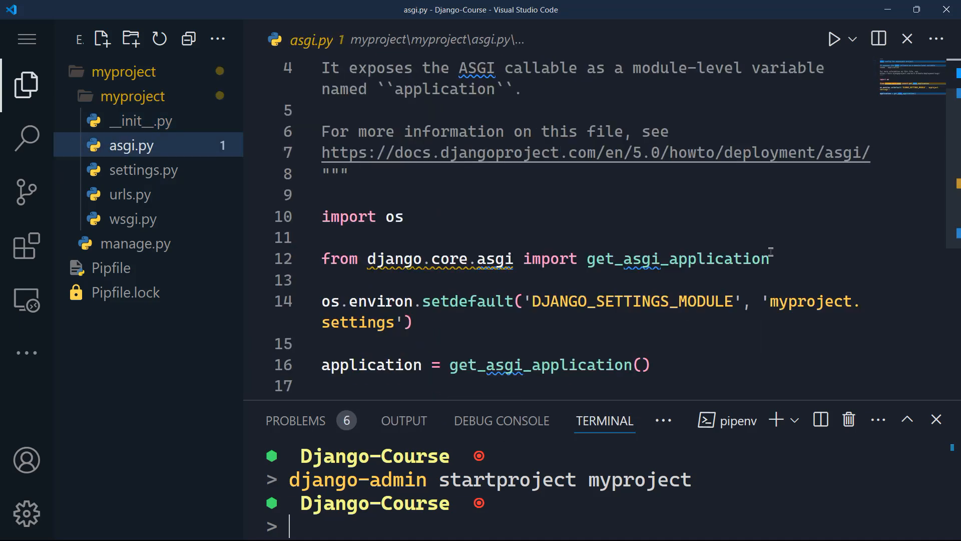
{"action": "scroll", "scroll_direction": "down", "scroll_amount": 3}
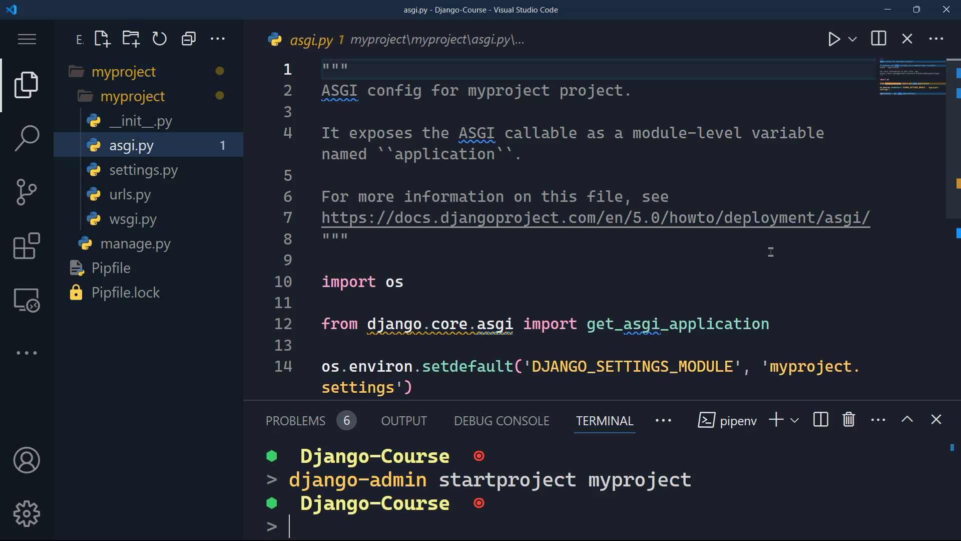
{"action": "mouse_move", "coordinate": [672, 246]}
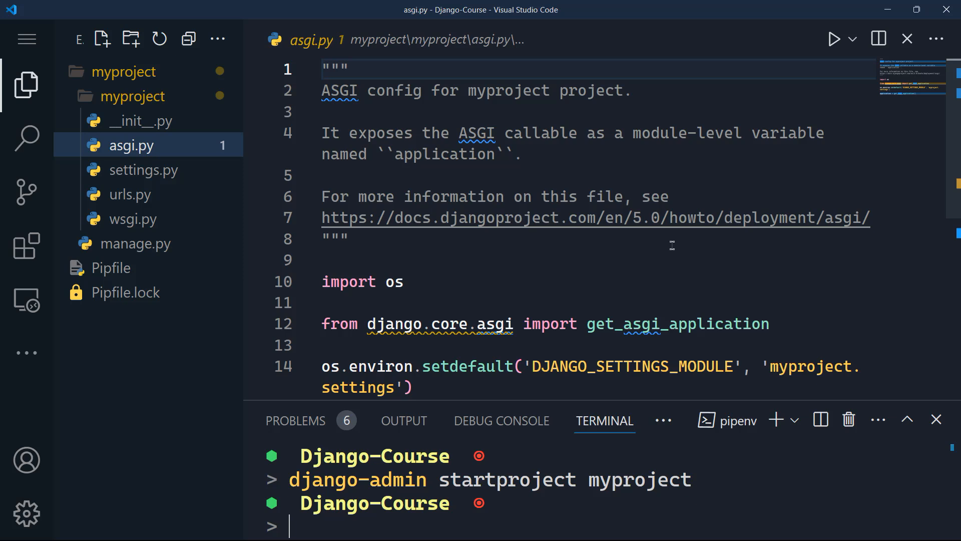
{"action": "left_click", "coordinate": [144, 170]}
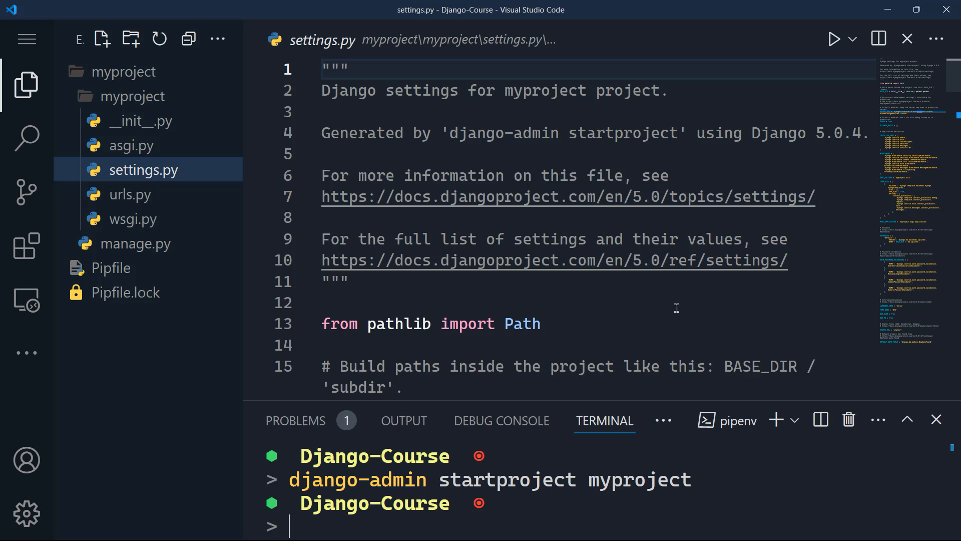
- Read through settings.py from INSTALLED_APPS to the end of the file
{"action": "scroll", "scroll_direction": "down", "scroll_amount": 3}
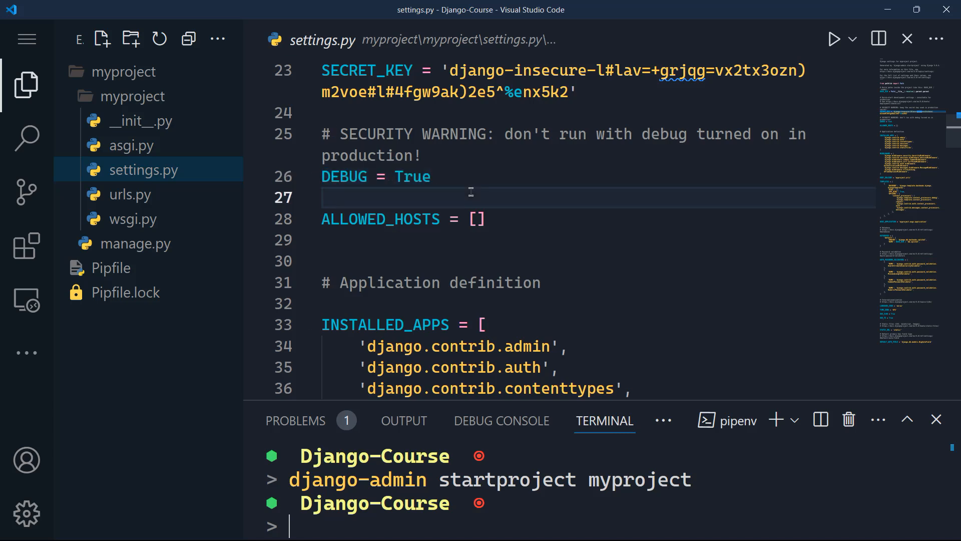
{"action": "scroll", "scroll_direction": "down", "scroll_amount": 3}
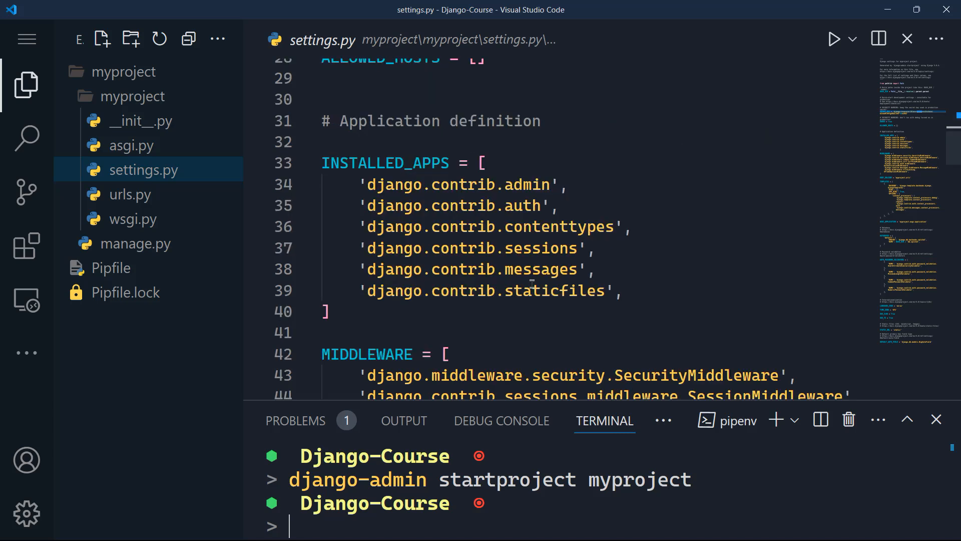
{"action": "mouse_move", "coordinate": [614, 273]}
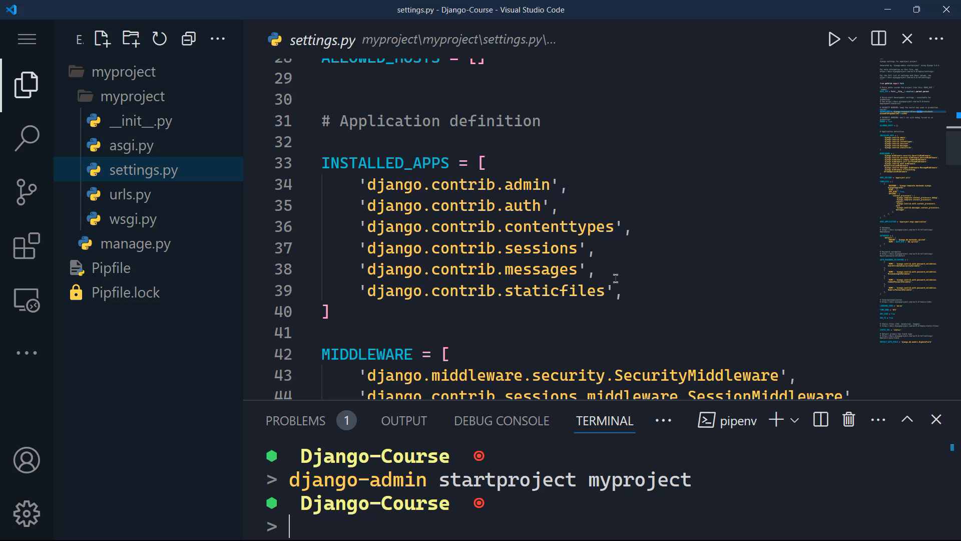
{"action": "left_click", "coordinate": [625, 290]}
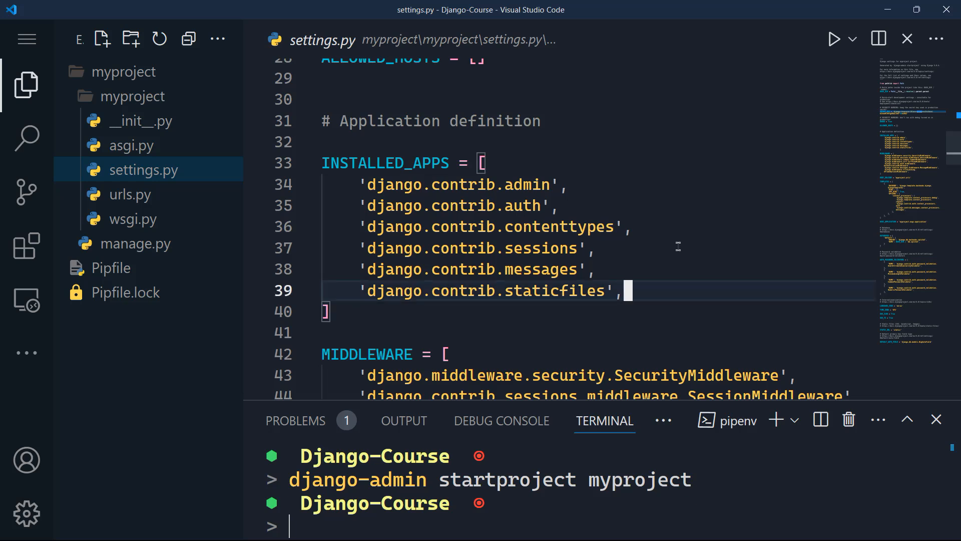
{"action": "scroll", "scroll_direction": "down", "scroll_amount": 3}
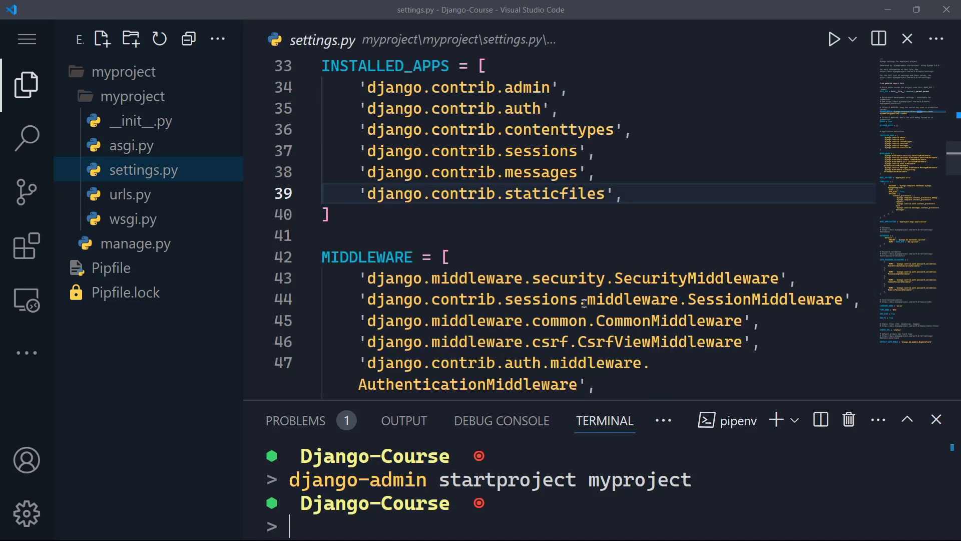
{"action": "mouse_move", "coordinate": [668, 321]}
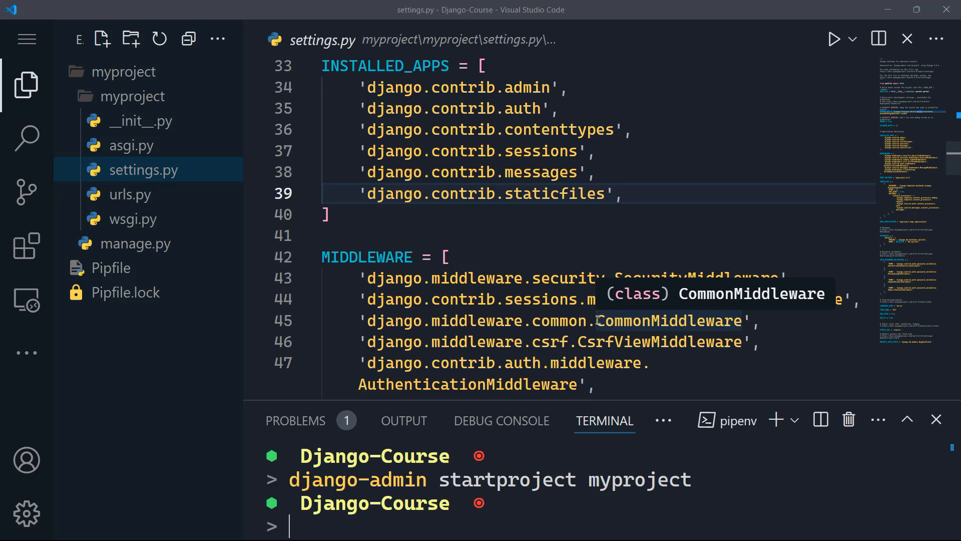
{"action": "scroll", "scroll_direction": "down", "scroll_amount": 3}
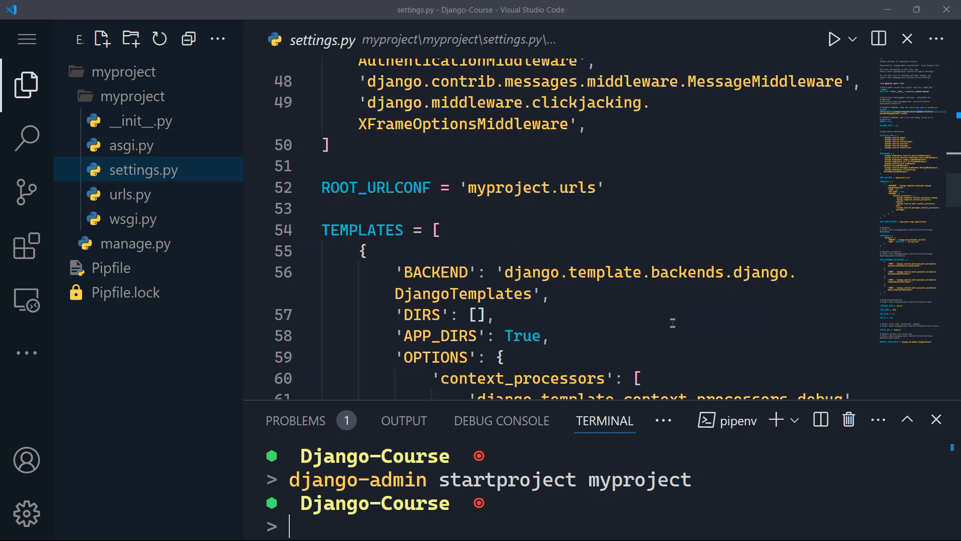
{"action": "scroll", "scroll_direction": "down", "scroll_amount": 3}
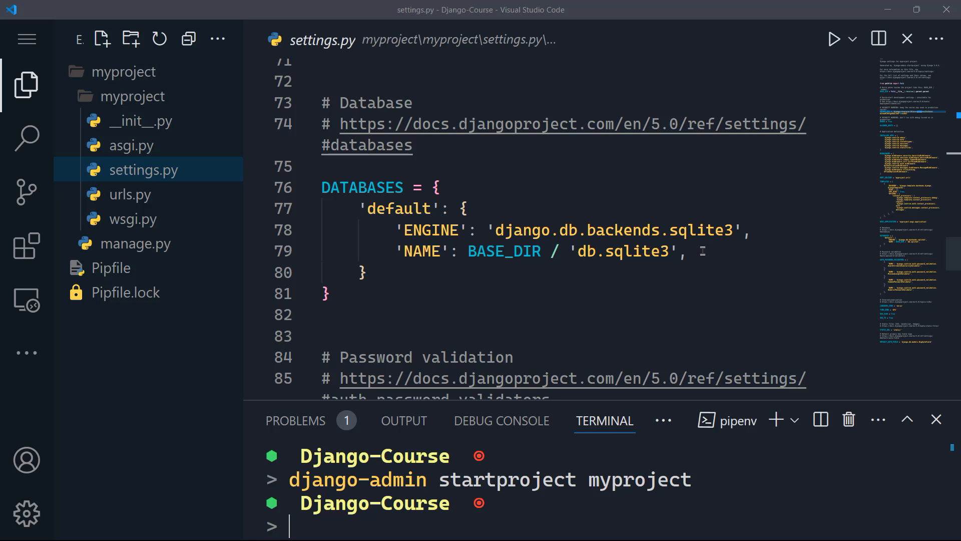
{"action": "scroll", "scroll_direction": "down", "scroll_amount": 3}
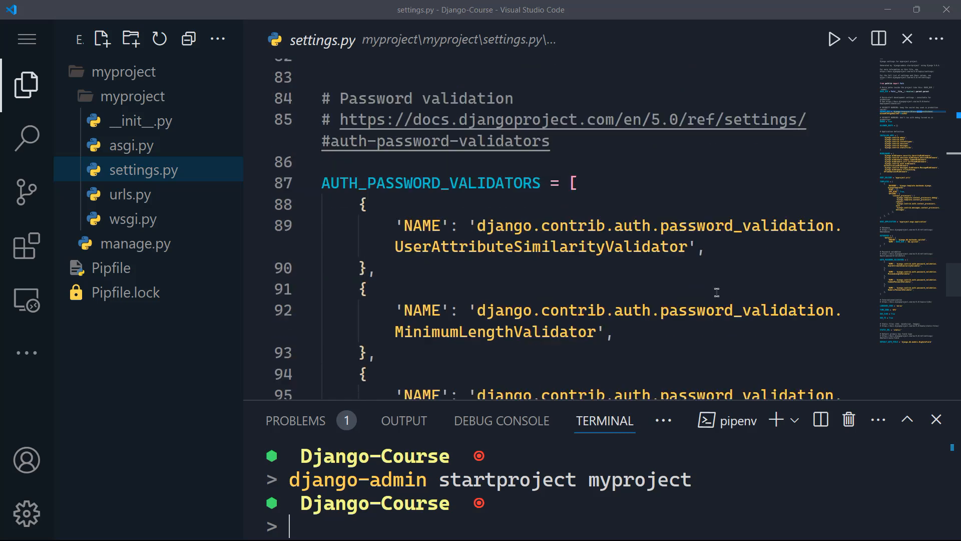
{"action": "scroll", "scroll_direction": "down", "scroll_amount": 3}
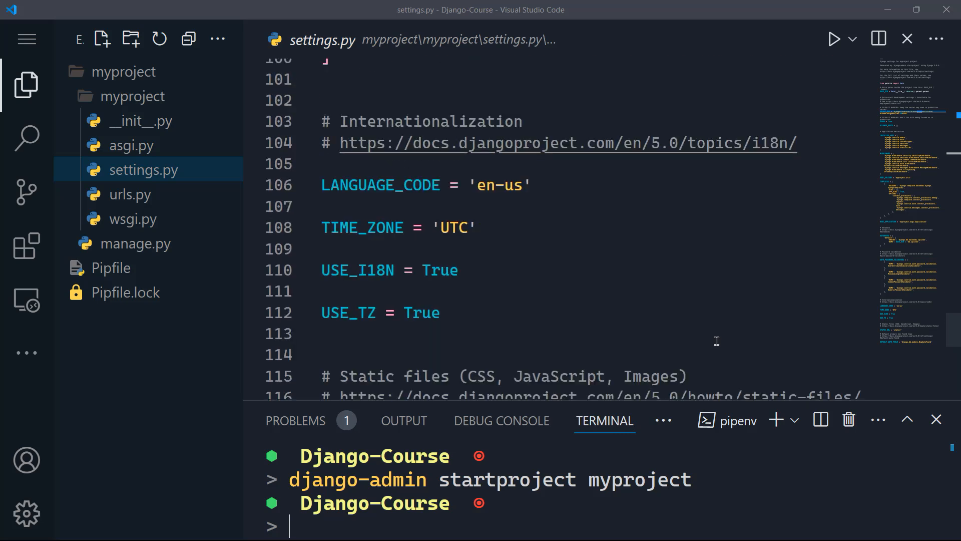
{"action": "scroll", "scroll_direction": "down", "scroll_amount": 3}
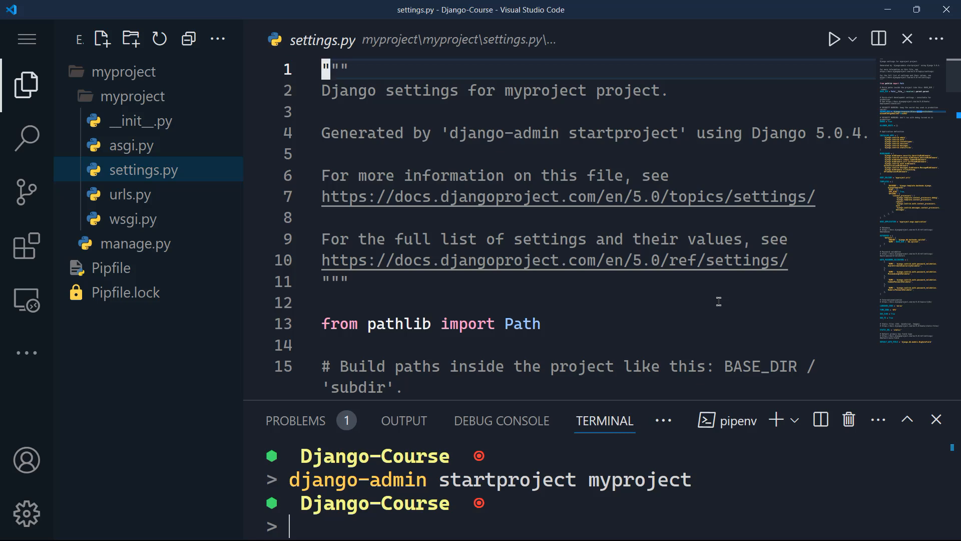
- Switch to the project's urls.py in the editor
{"action": "left_click", "coordinate": [129, 194]}
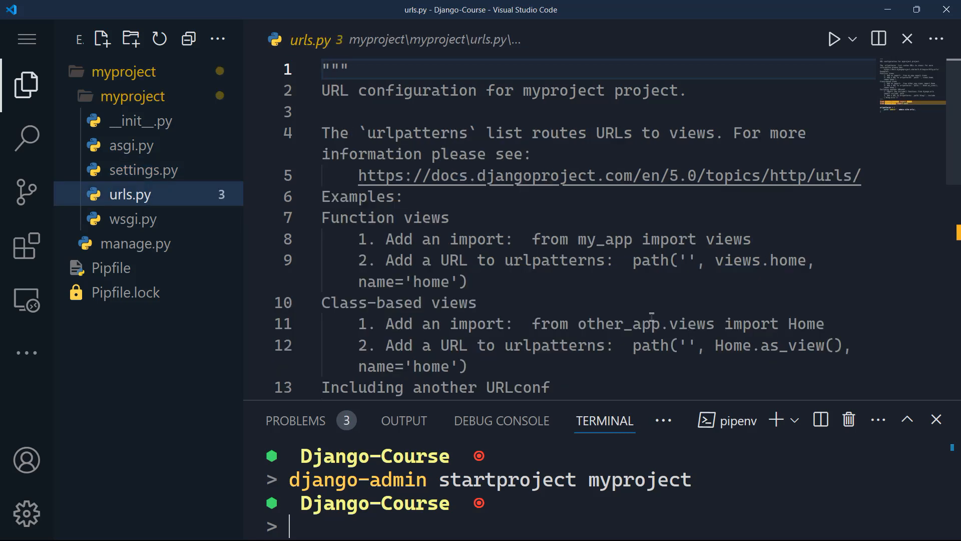
{"action": "scroll", "scroll_direction": "down", "scroll_amount": 3}
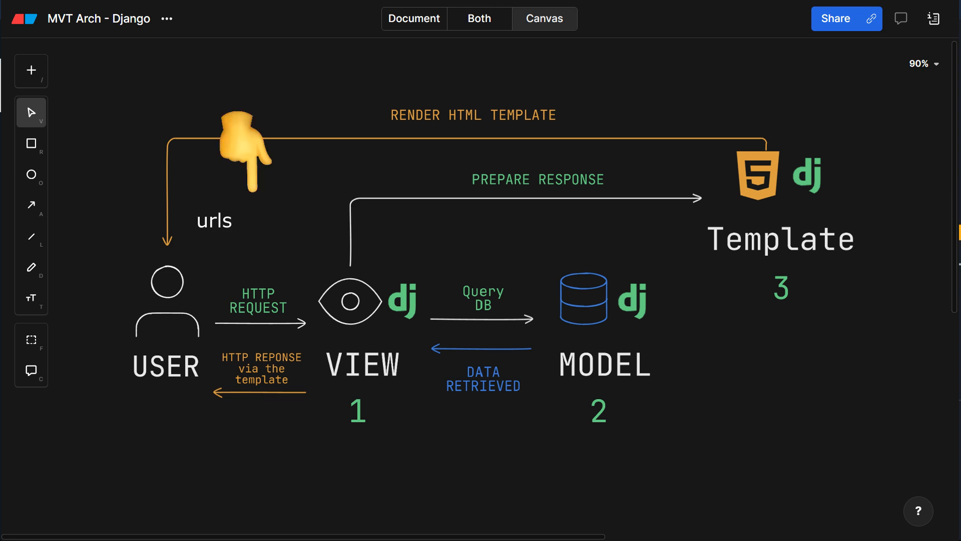
- Complete the label beside the USER figure to read 'urls.py [urls dispatcher]'
{"action": "type", "text": ".py [urls dispatcher]"}
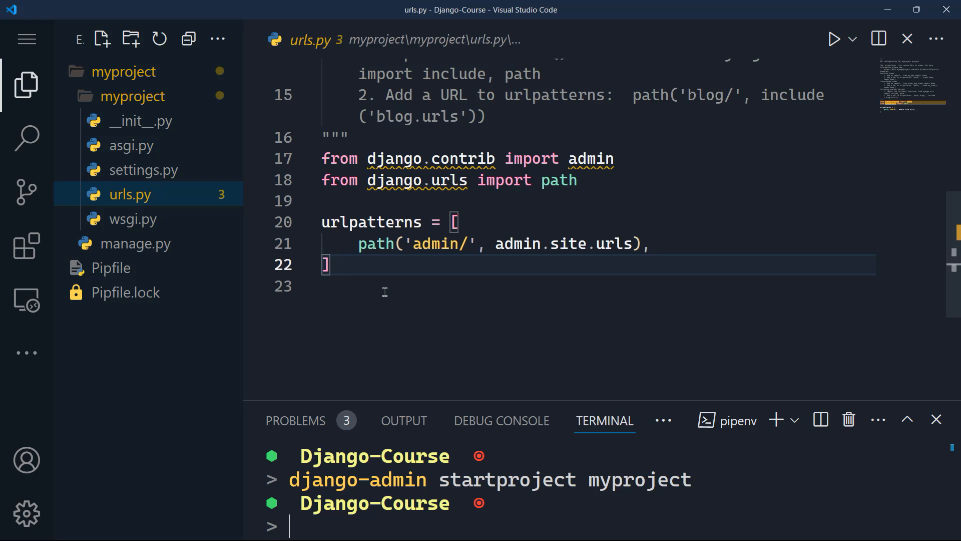
- Bring up the project's wsgi.py with its WSGI config docstring
{"action": "left_click", "coordinate": [130, 219]}
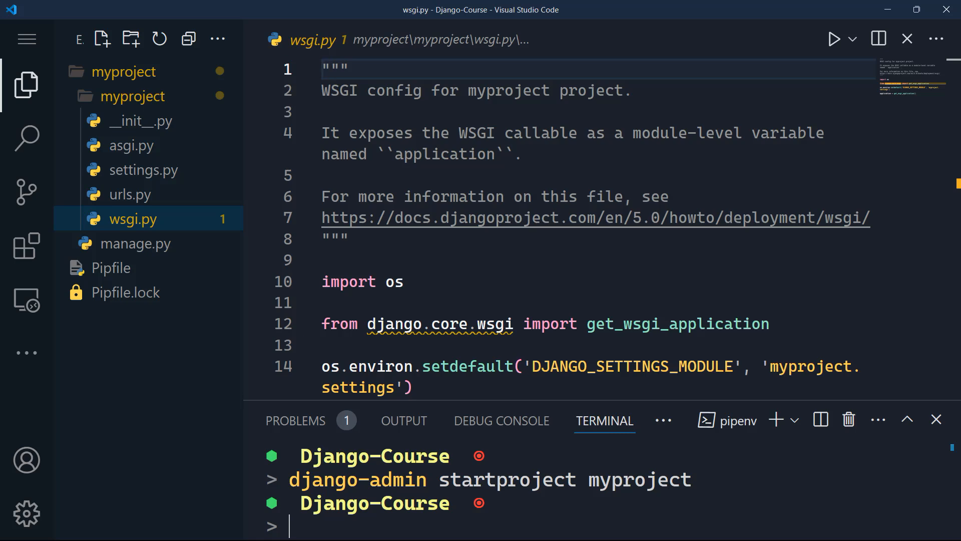
- Review the remaining generated project files, ending on manage.py
{"action": "left_click", "coordinate": [137, 244]}
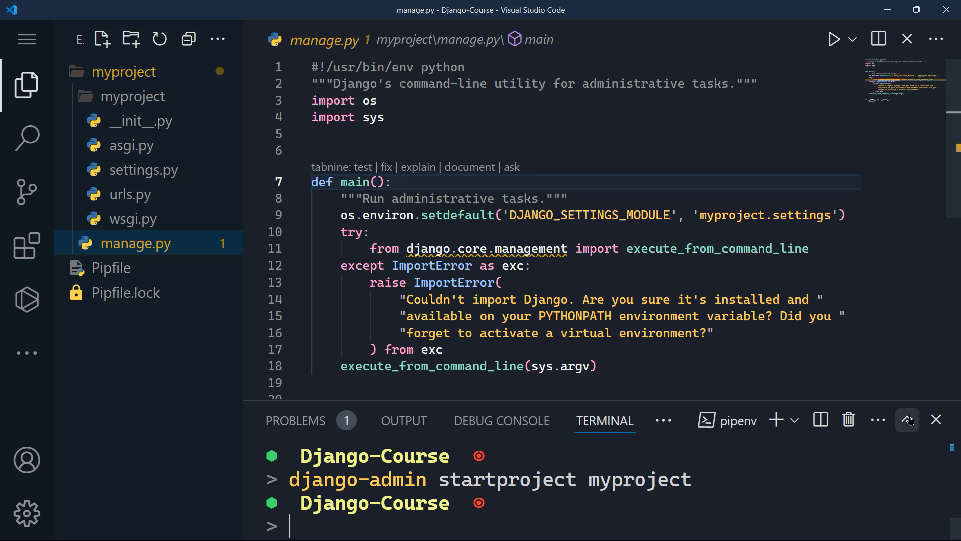
- Maximize the terminal panel showing the Django-Course pipenv prompt
{"action": "left_click", "coordinate": [908, 420]}
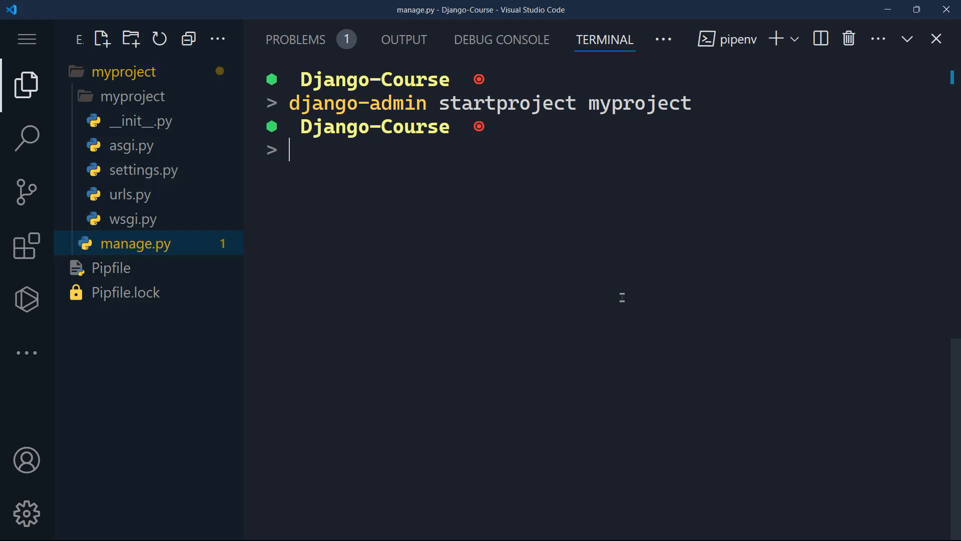
{"action": "mouse_move", "coordinate": [831, 191]}
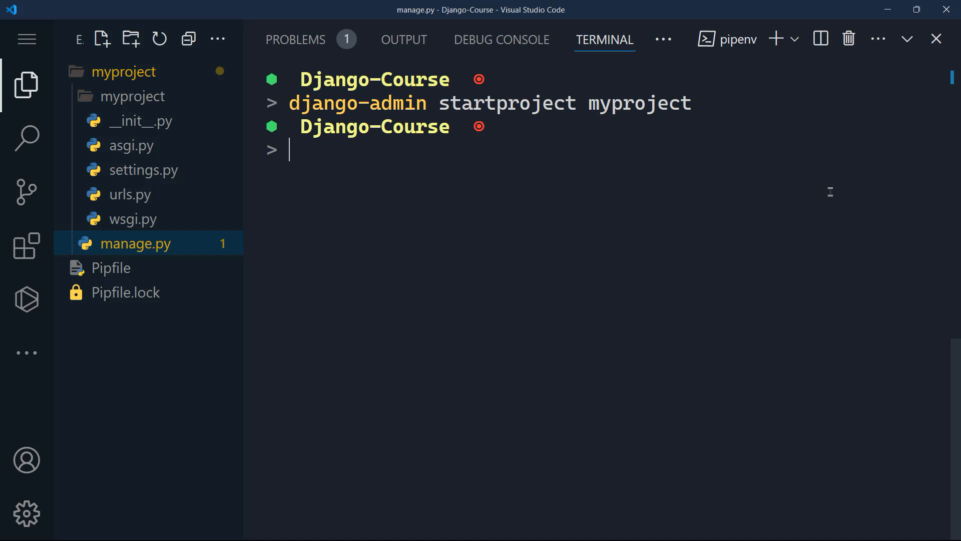
- Change the terminal directory into myproject
{"action": "type", "text": "cd"}
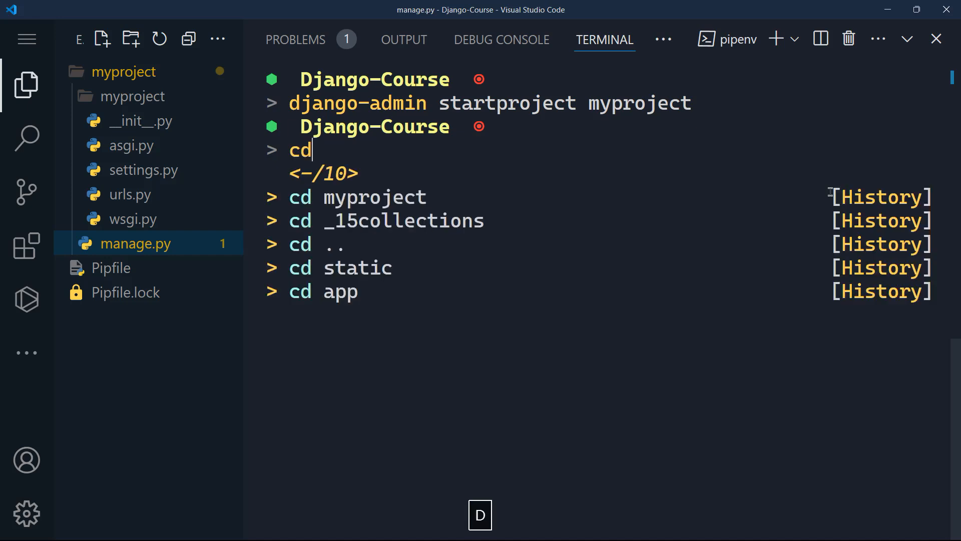
{"action": "key", "text": "Enter"}
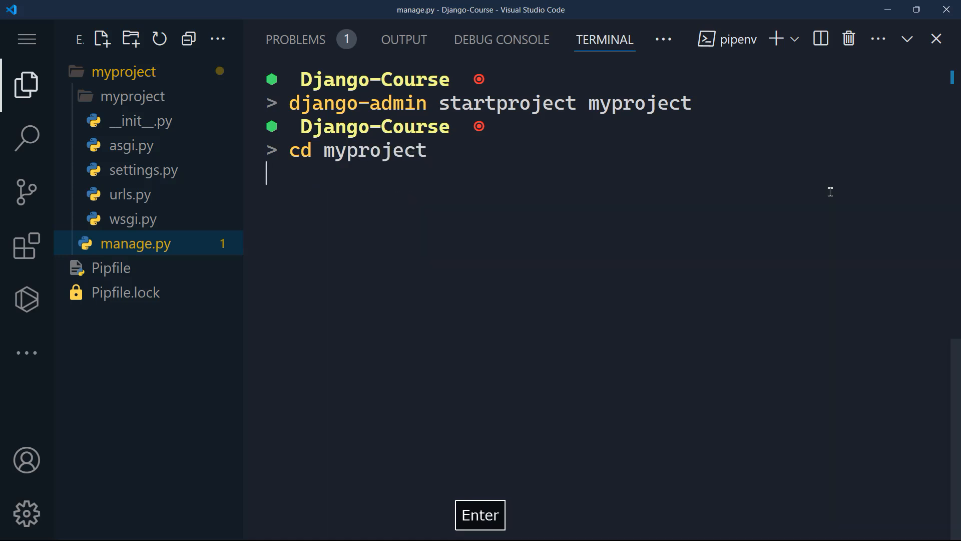
{"action": "key", "text": "Enter"}
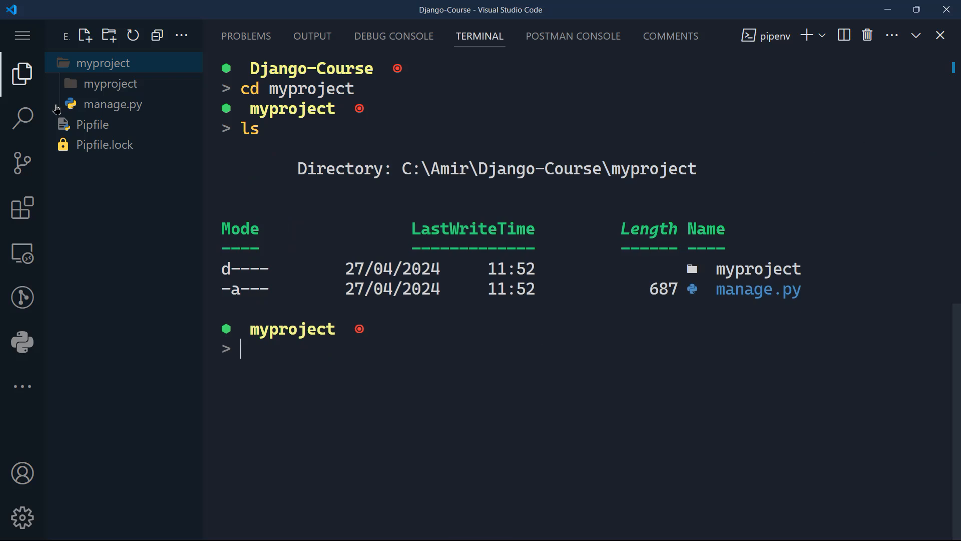
- Create the new Django app with python manage.py startapp myapp
{"action": "type", "text": "python manage.py st"}
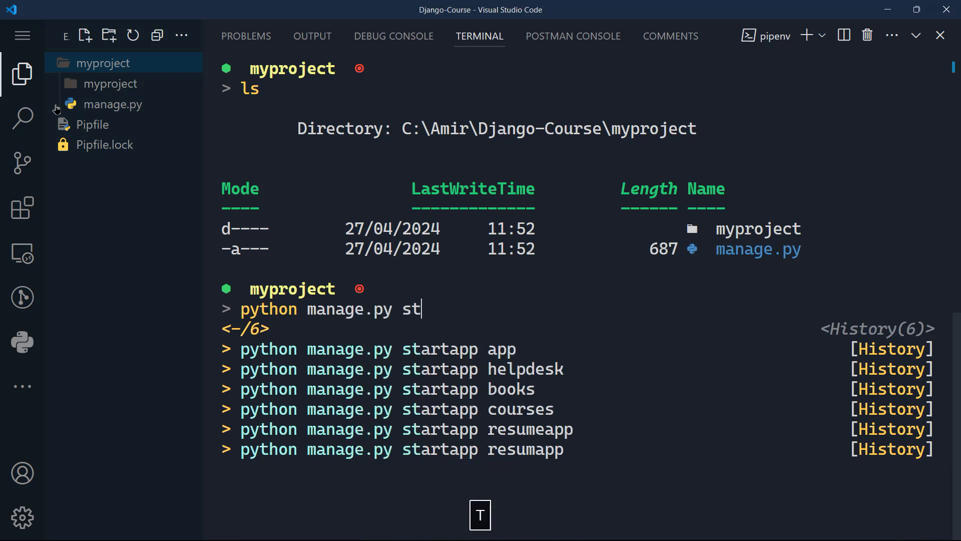
{"action": "type", "text": "artapp"}
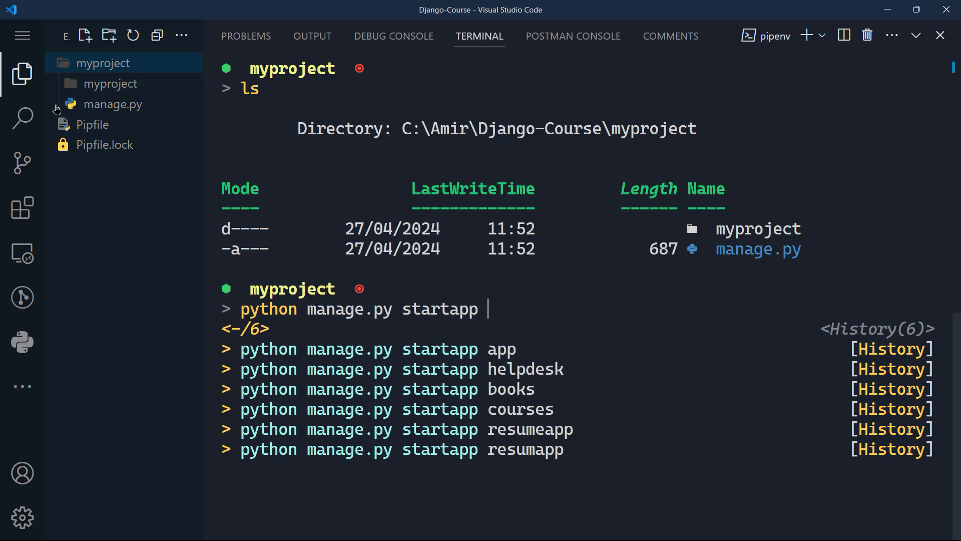
{"action": "type", "text": "myap"}
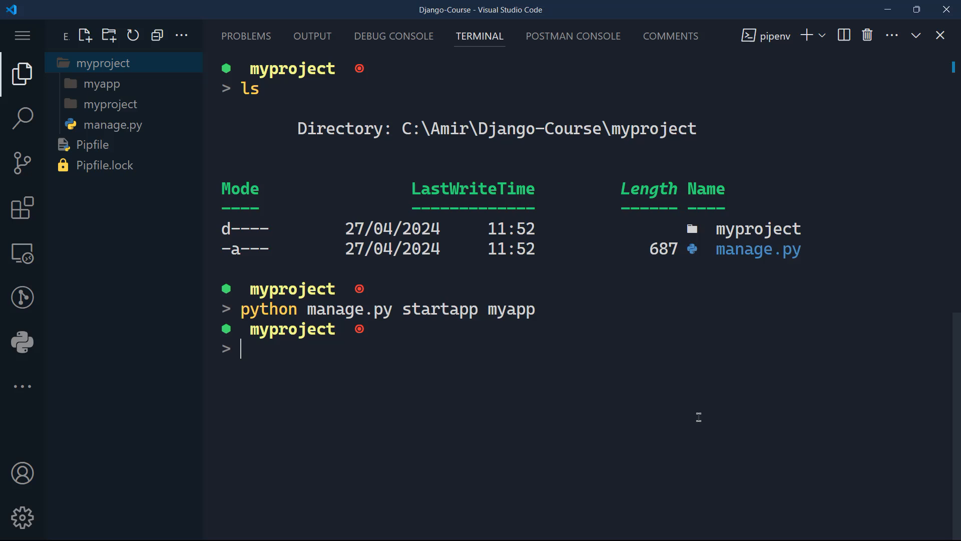
- Start the development server with python manage.py runserver at 127.0.0.1:8000
{"action": "type", "text": "python m"}
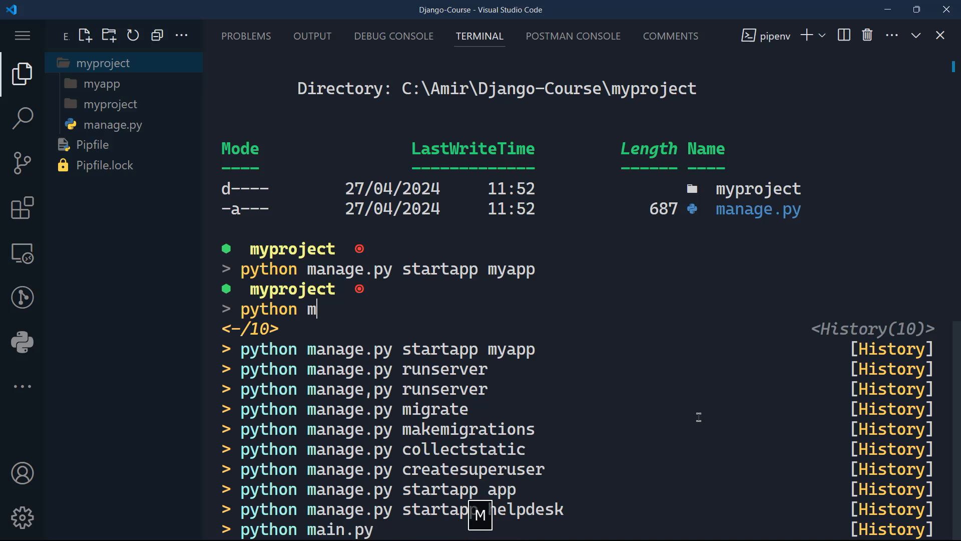
{"action": "type", "text": "anage.py runserver"}
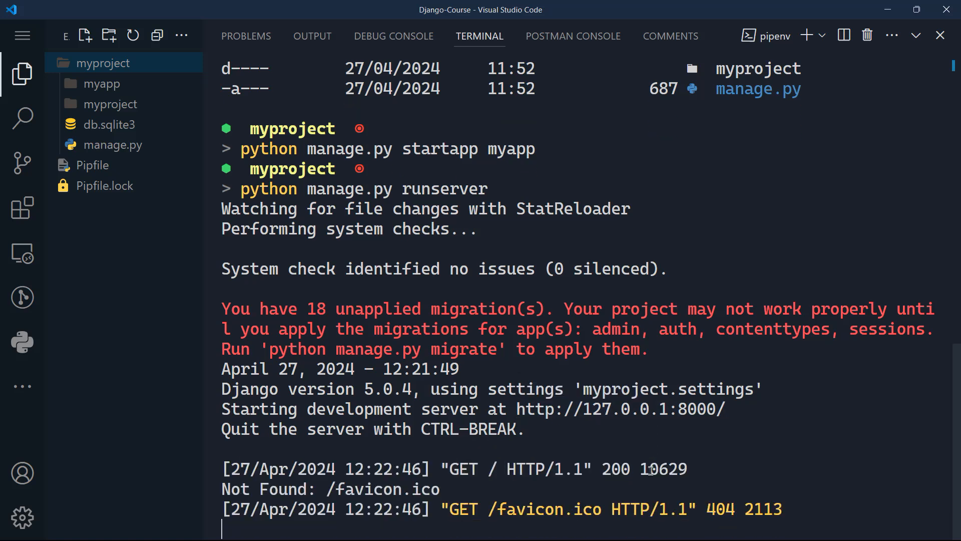
{"action": "mouse_move", "coordinate": [795, 397]}
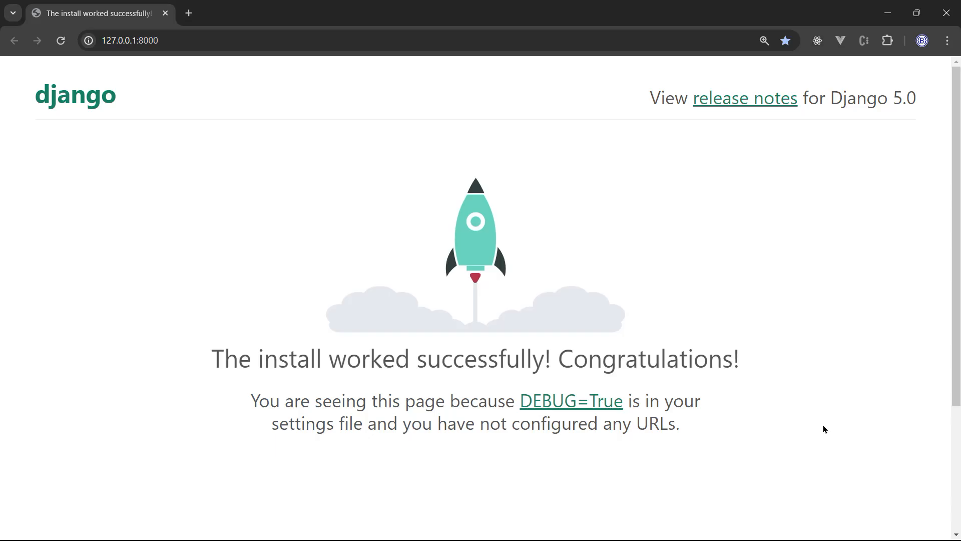
{"action": "mouse_move", "coordinate": [187, 94]}
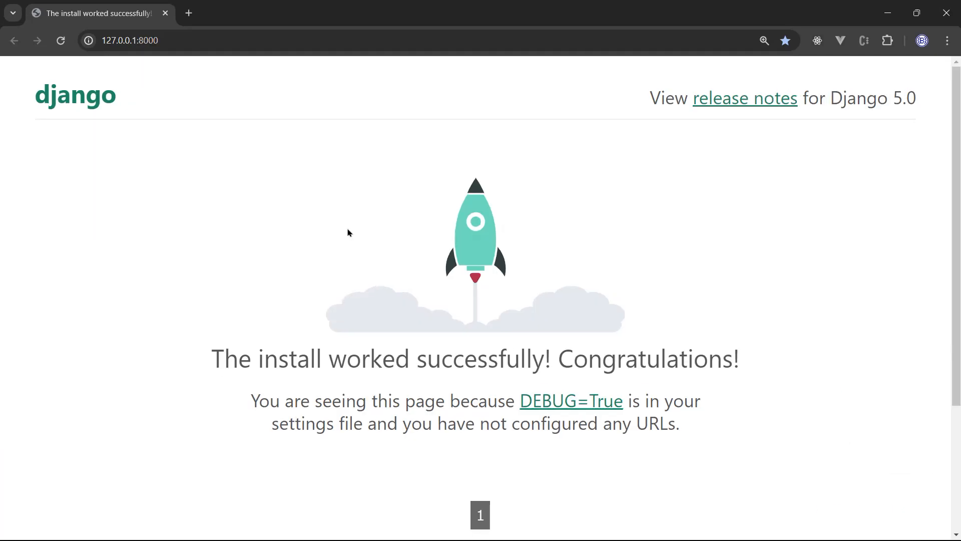
- Scroll down Django's install-success page to its documentation and community links
{"action": "scroll", "scroll_direction": "down", "scroll_amount": 3}
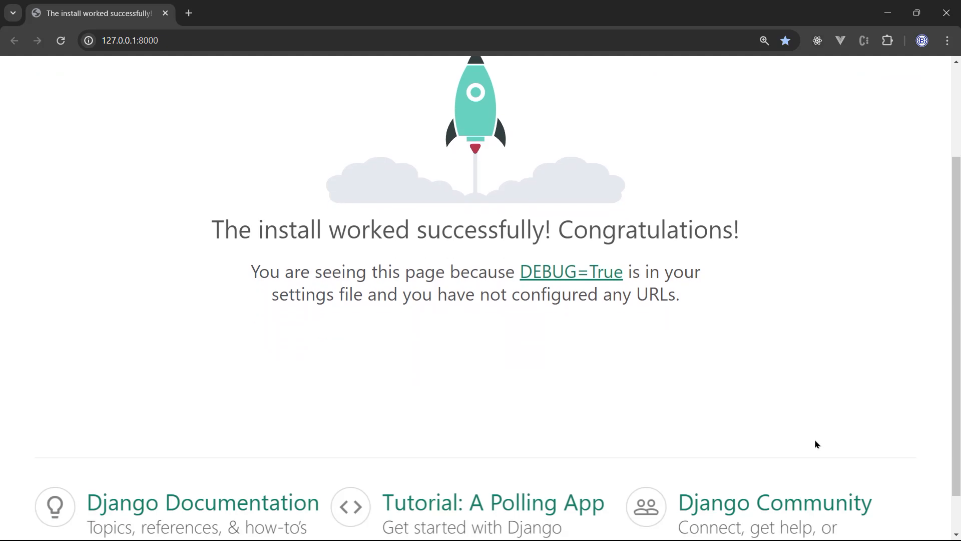
{"action": "scroll", "scroll_direction": "down", "scroll_amount": 3}
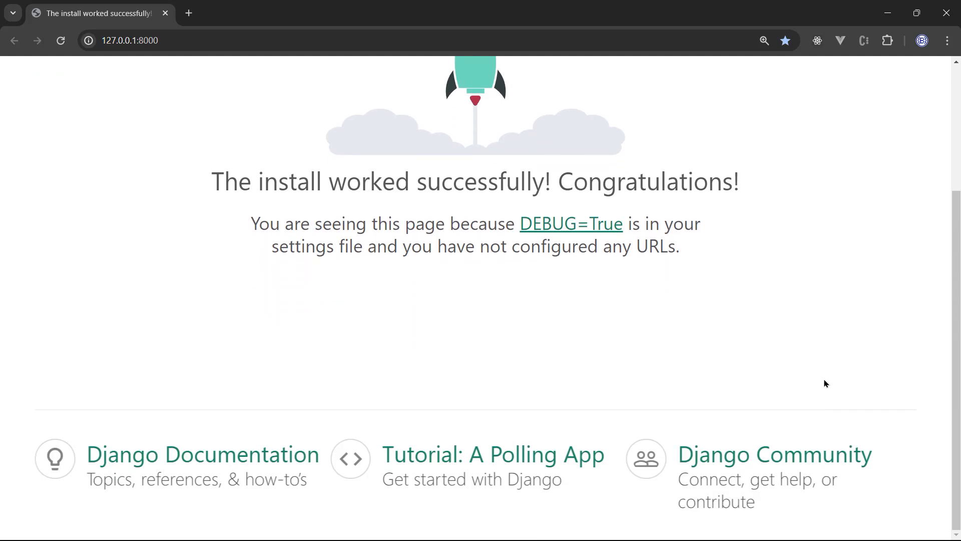